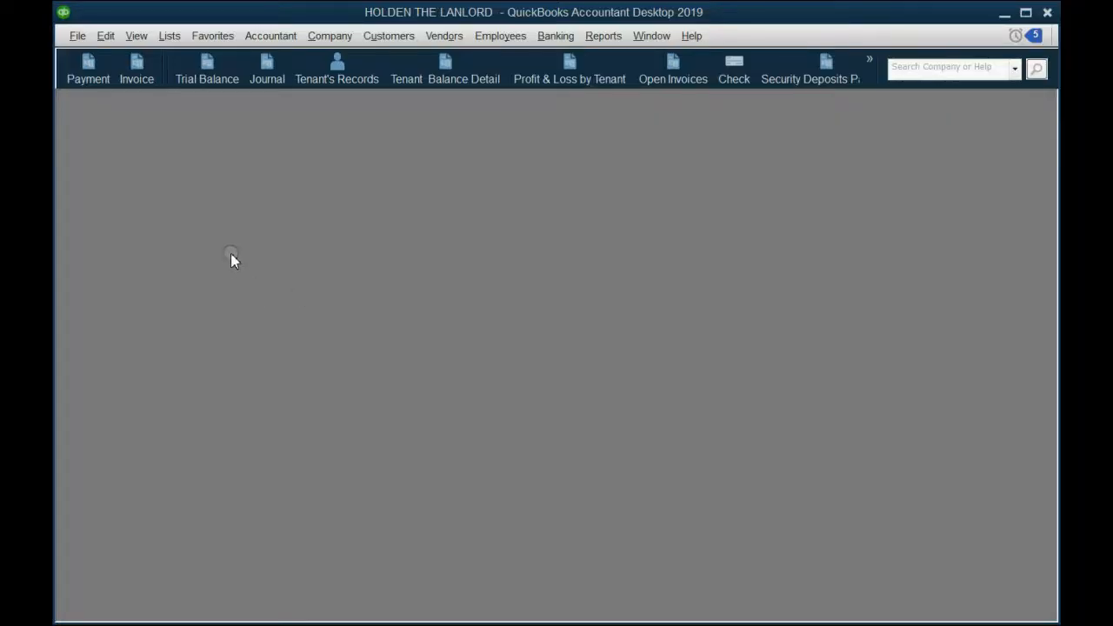
Step: Start a new account from the Chart of Accounts via Account > New
{"action": "left_click", "coordinate": [170, 35]}
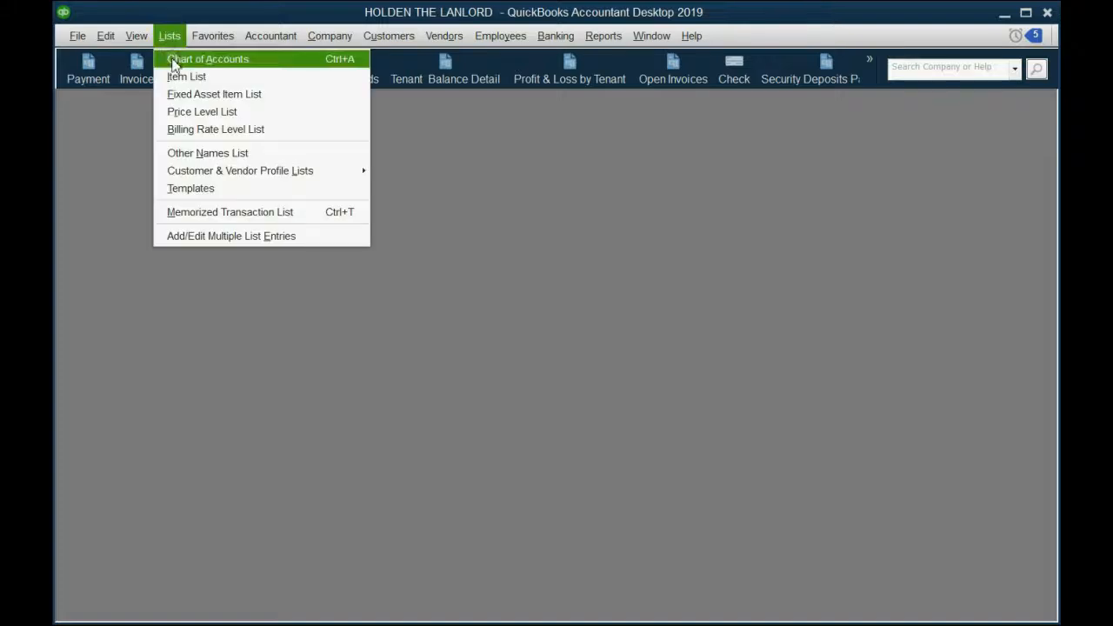
{"action": "left_click", "coordinate": [208, 59]}
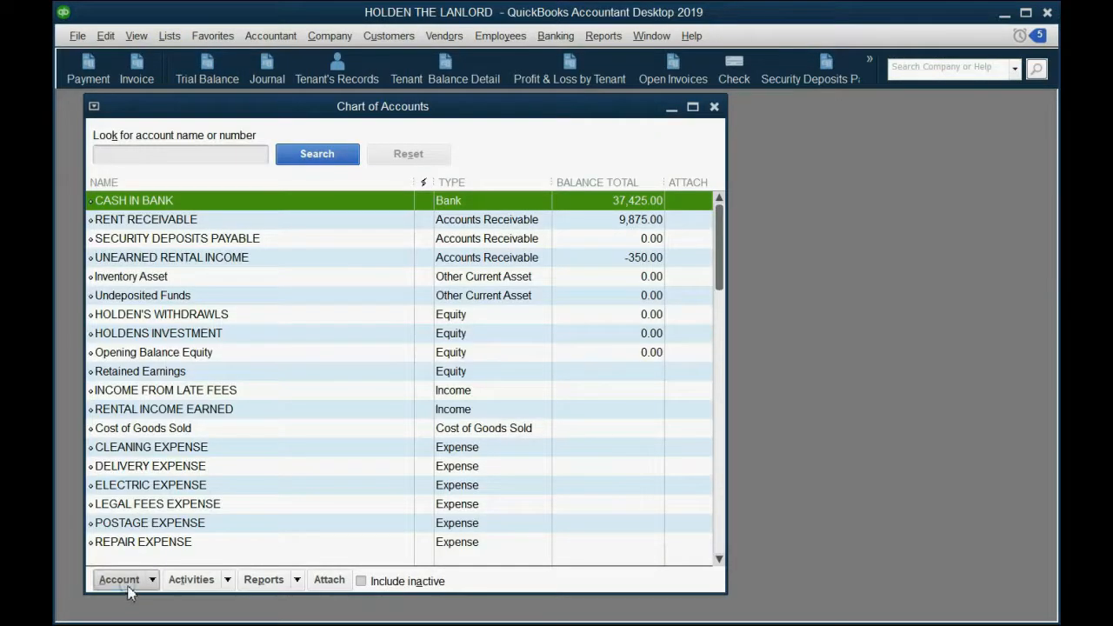
{"action": "left_click", "coordinate": [119, 581]}
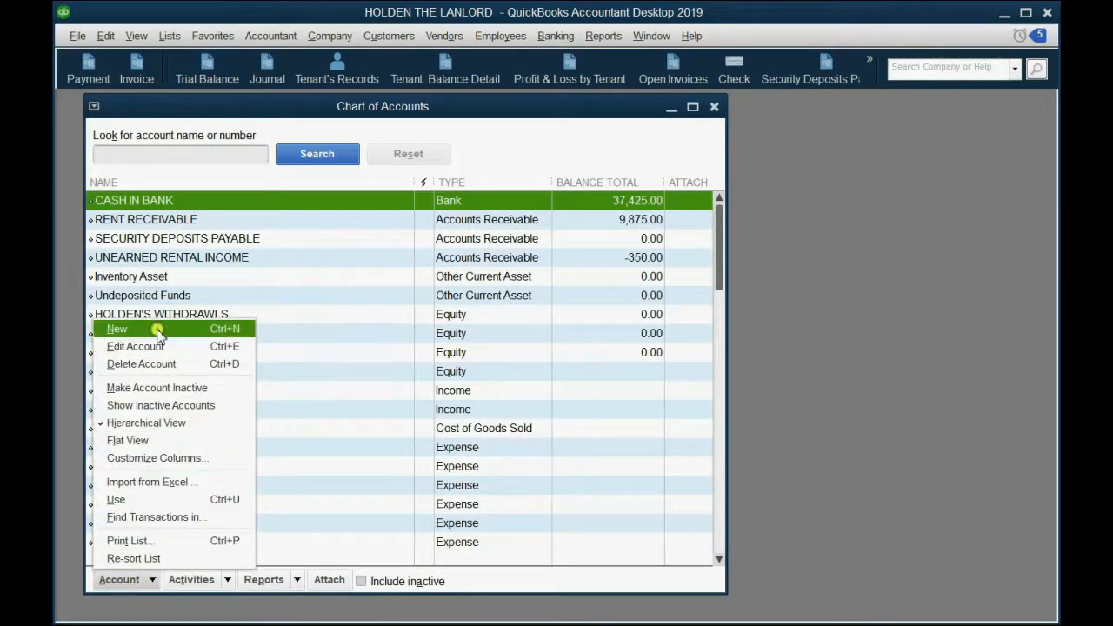
{"action": "left_click", "coordinate": [117, 329]}
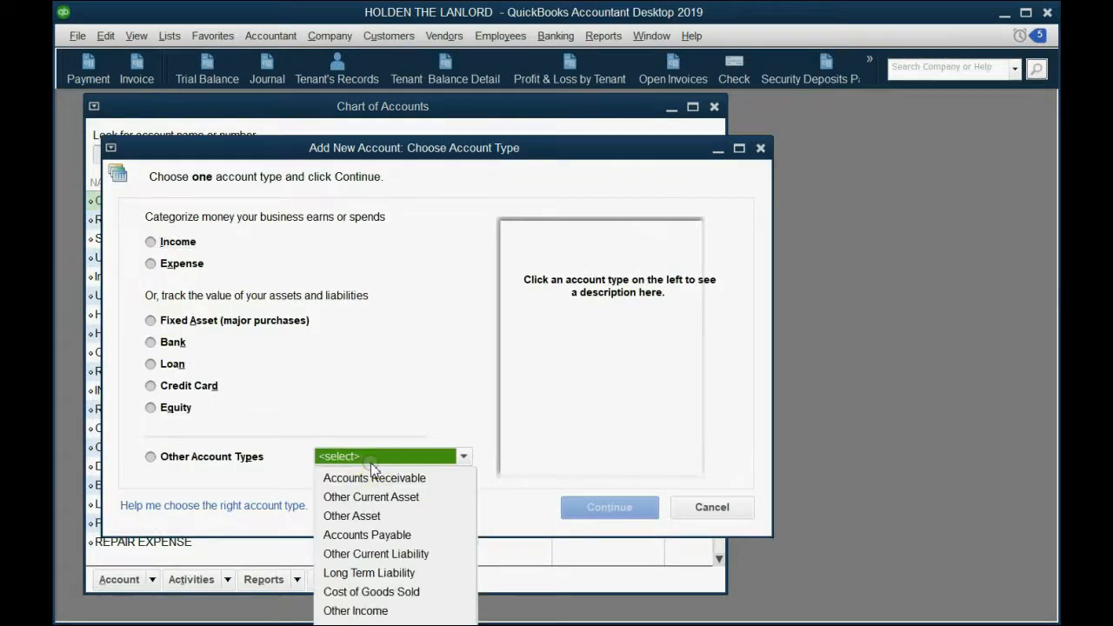
Step: Choose Other Current Liability as the account type and continue
{"action": "left_click", "coordinate": [375, 553]}
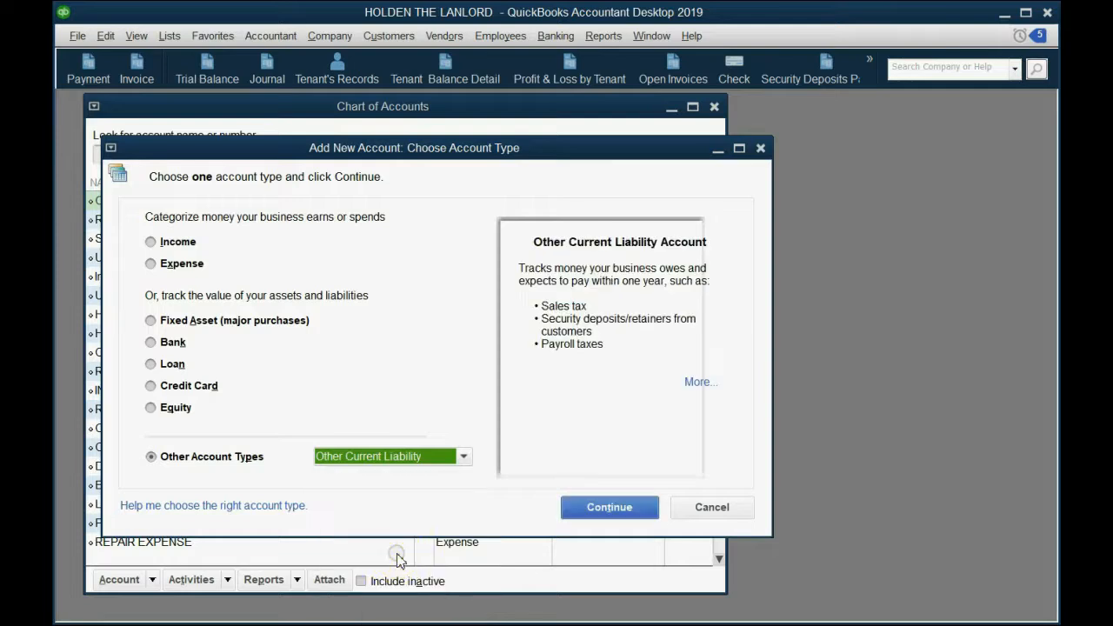
{"action": "left_click", "coordinate": [463, 455]}
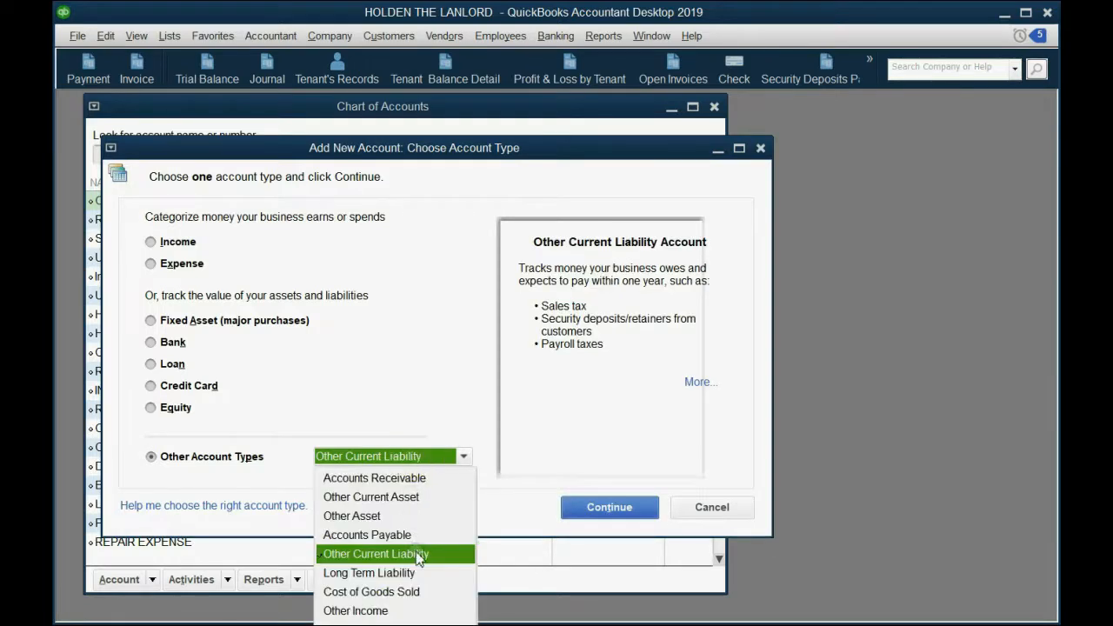
{"action": "left_click", "coordinate": [376, 553]}
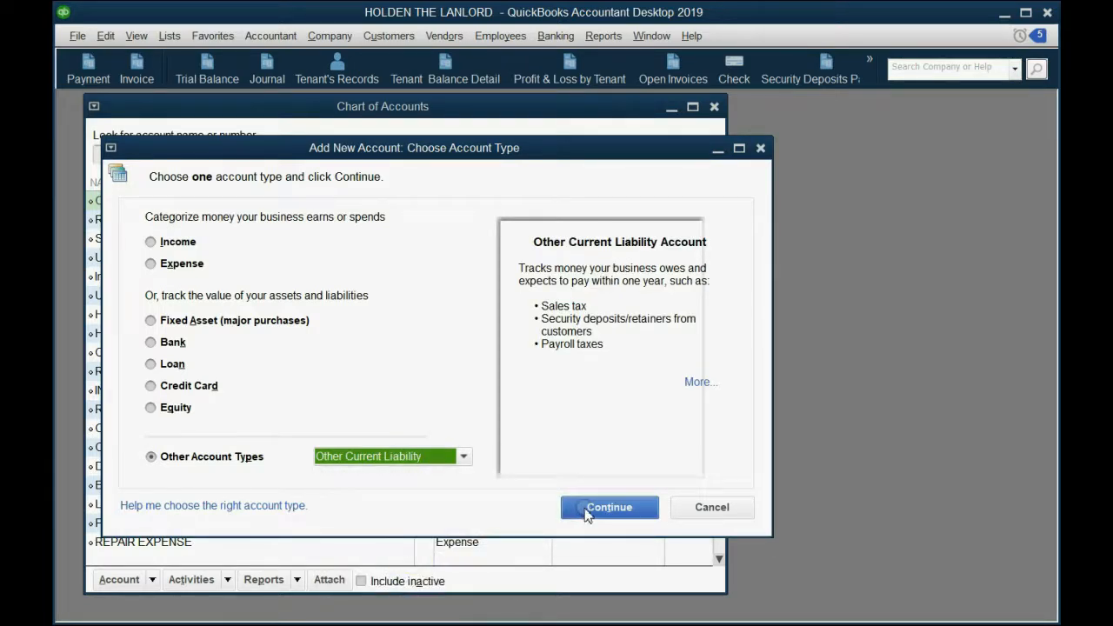
{"action": "left_click", "coordinate": [608, 508]}
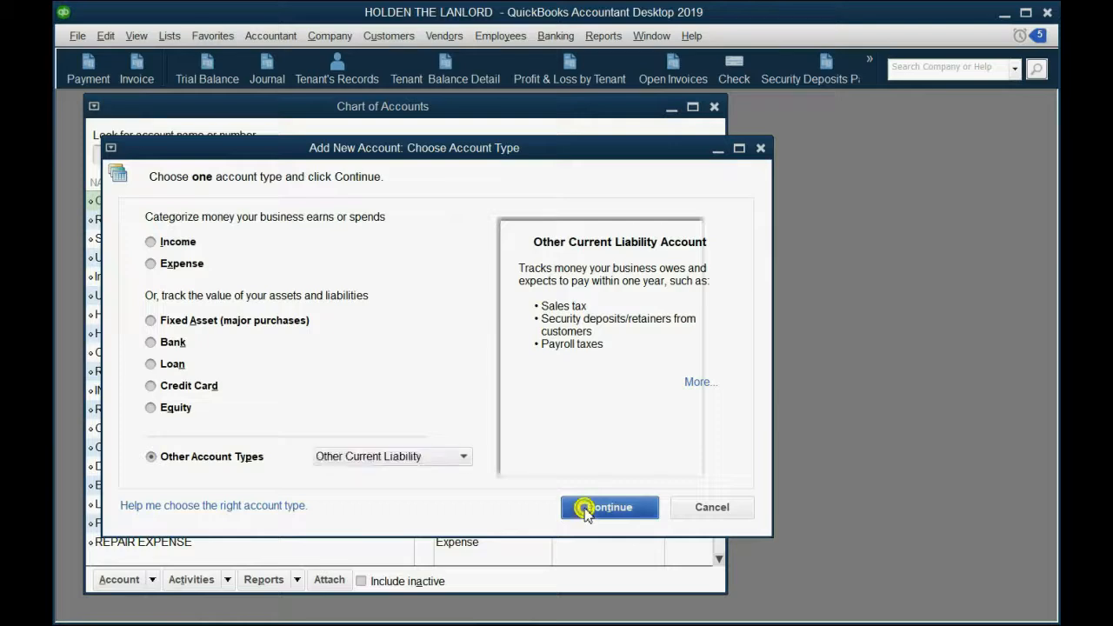
Step: Name the account ELECTRIC COSTST PAYABLE and save it to the chart of accounts
{"action": "left_click", "coordinate": [609, 508]}
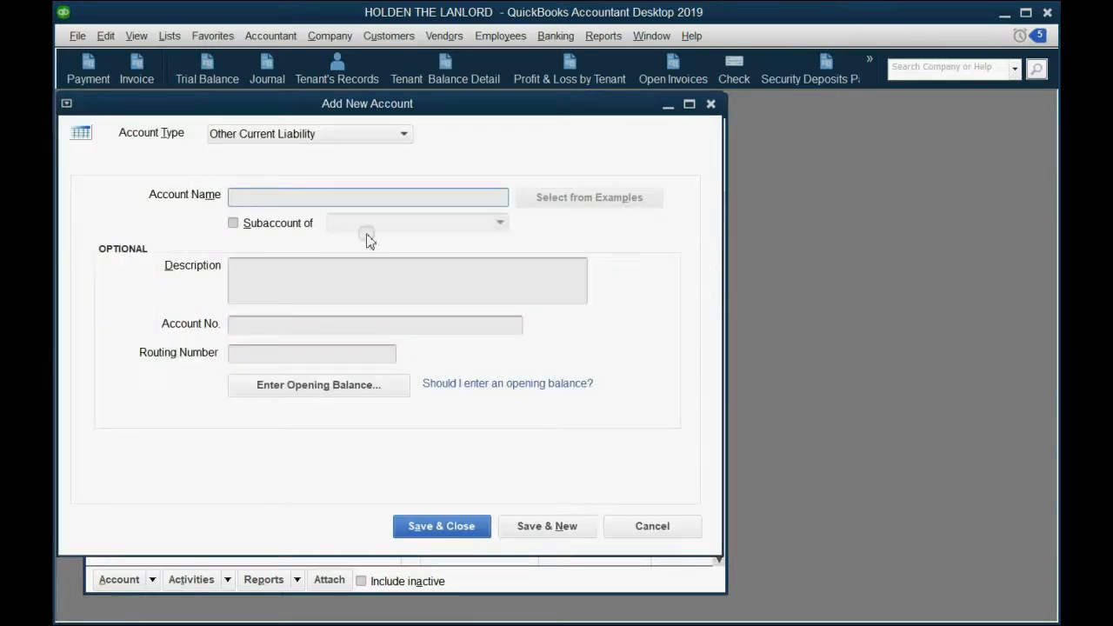
{"action": "left_click", "coordinate": [367, 197]}
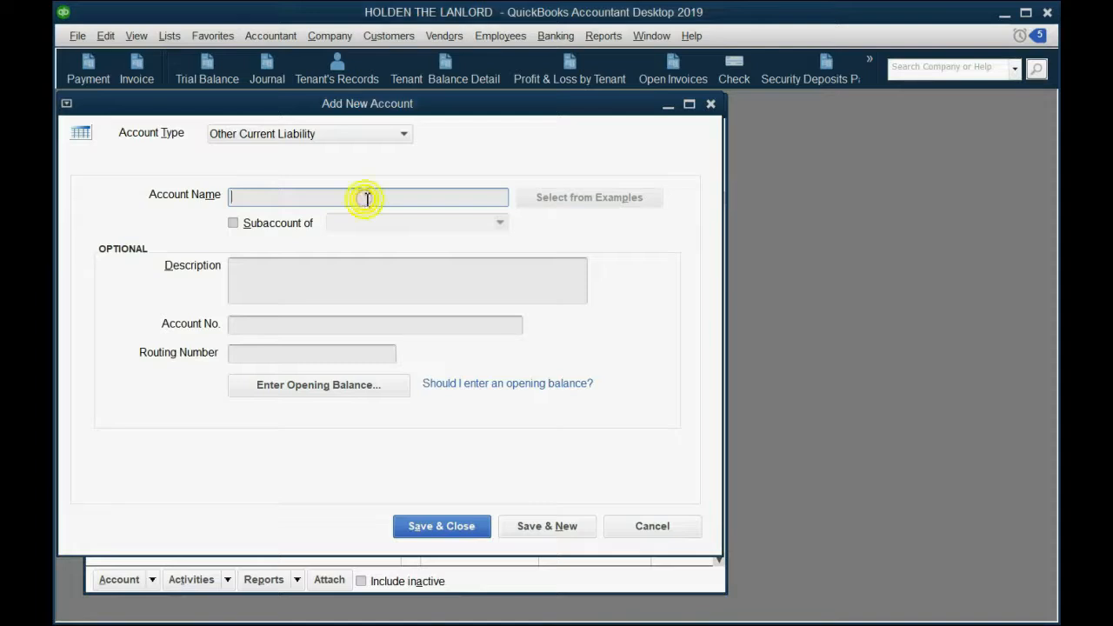
{"action": "type", "text": "electric cost"}
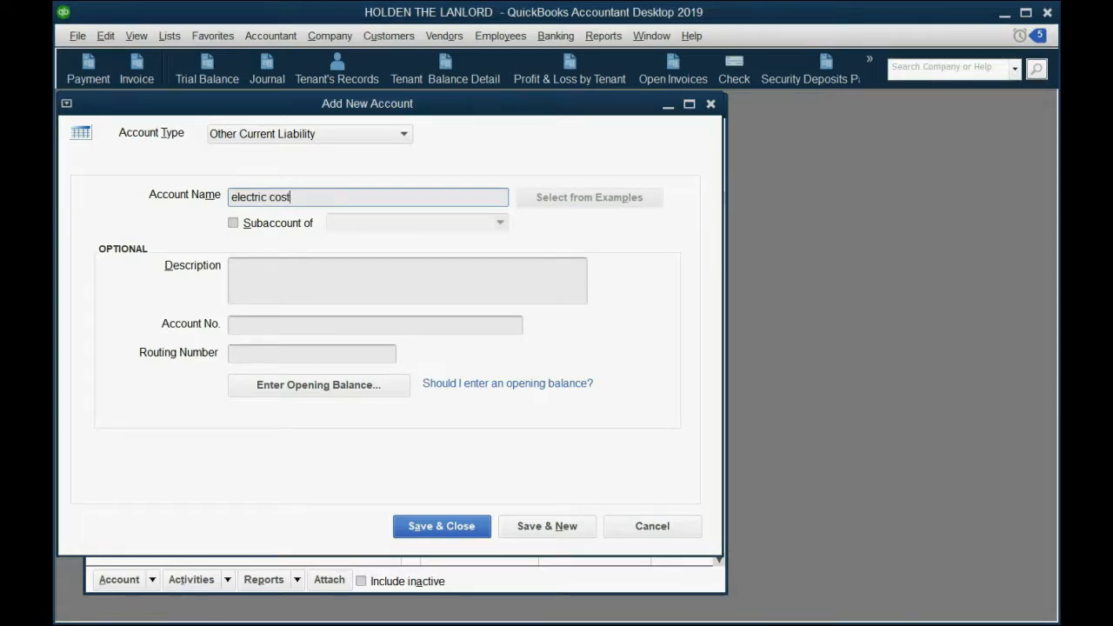
{"action": "type", "text": "s"}
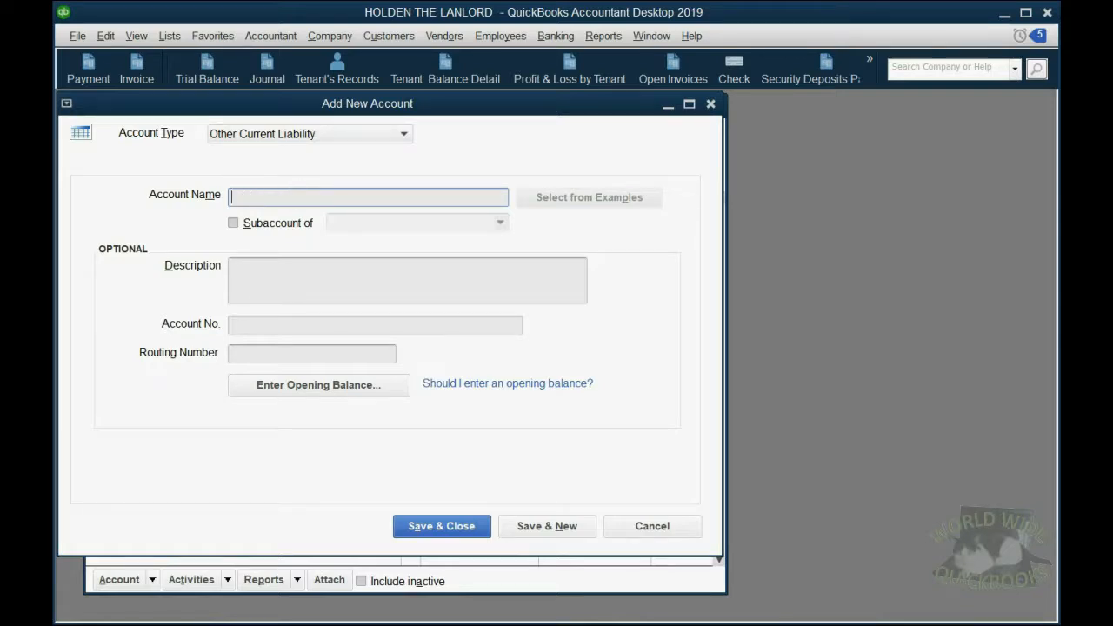
{"action": "type", "text": "ELECTRIC COSTST"}
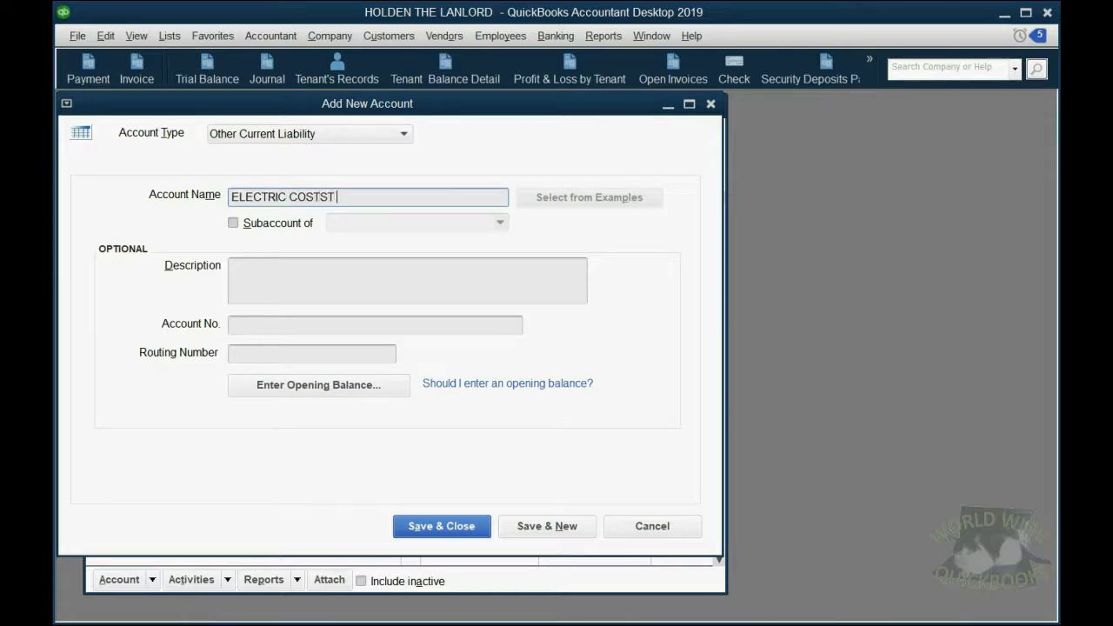
{"action": "type", "text": "PAYABLE"}
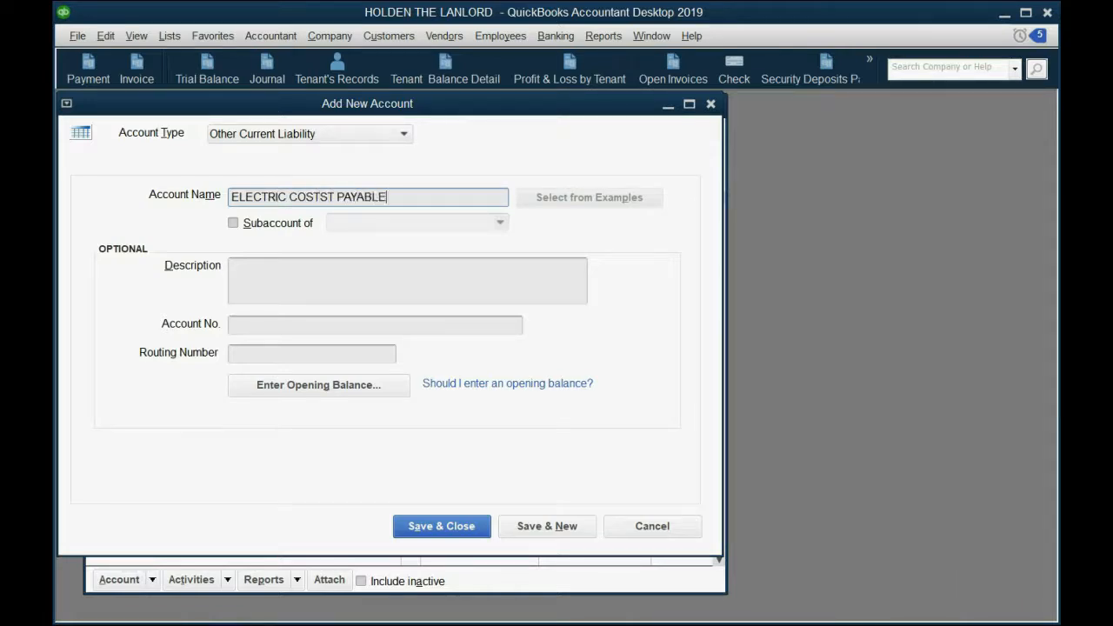
{"action": "left_click", "coordinate": [441, 525]}
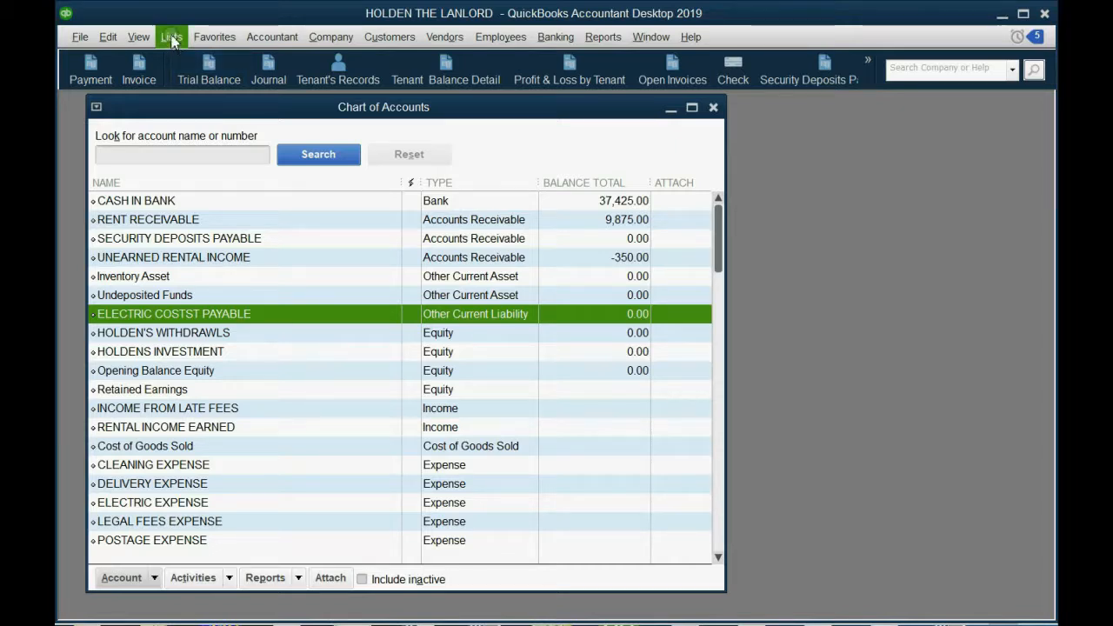
Step: Start a new Service item from the Item List
{"action": "left_click", "coordinate": [171, 37]}
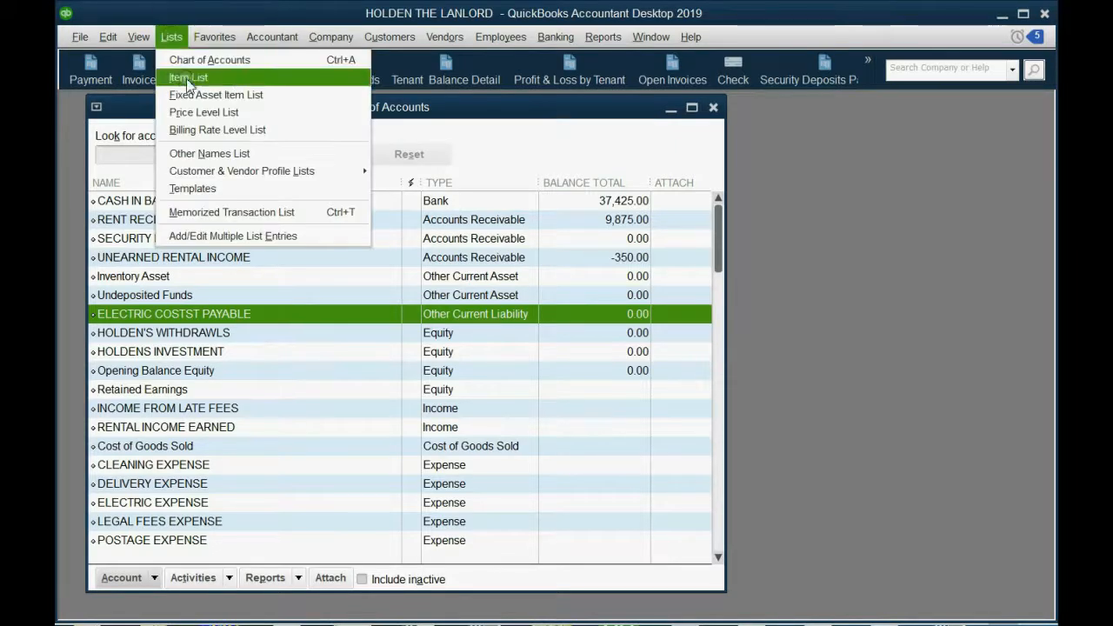
{"action": "left_click", "coordinate": [188, 76]}
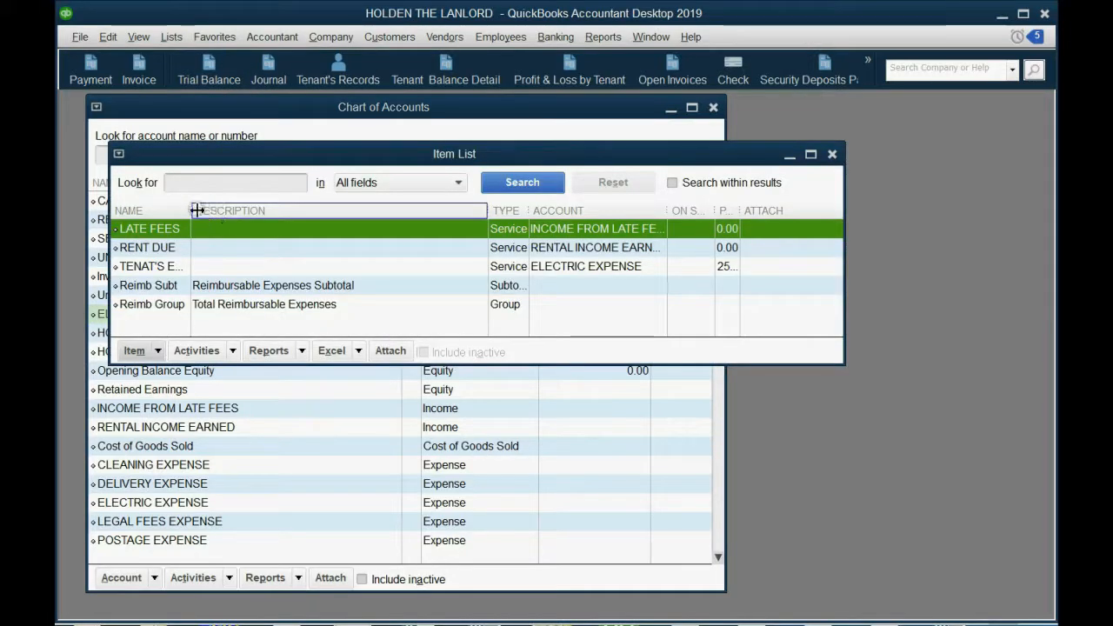
{"action": "left_click", "coordinate": [136, 351]}
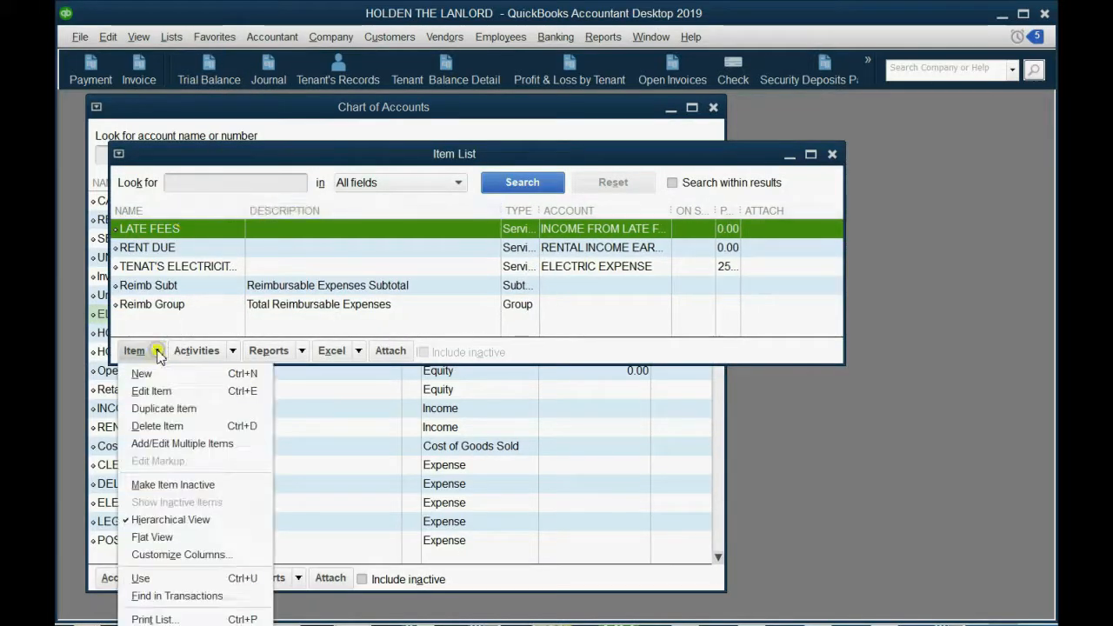
{"action": "left_click", "coordinate": [140, 372]}
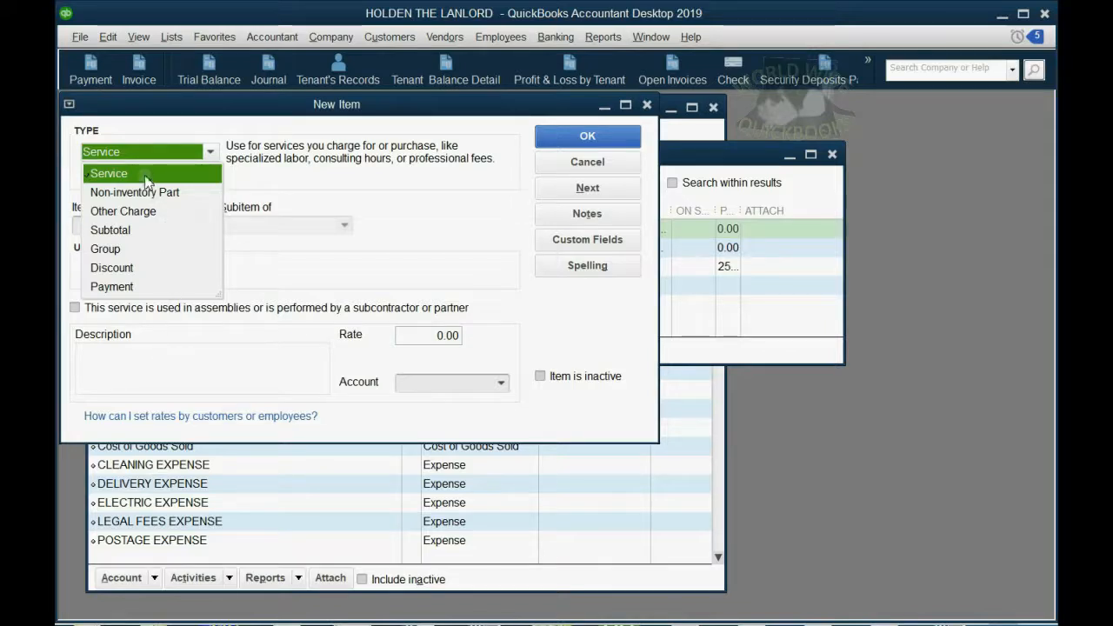
{"action": "left_click", "coordinate": [108, 174]}
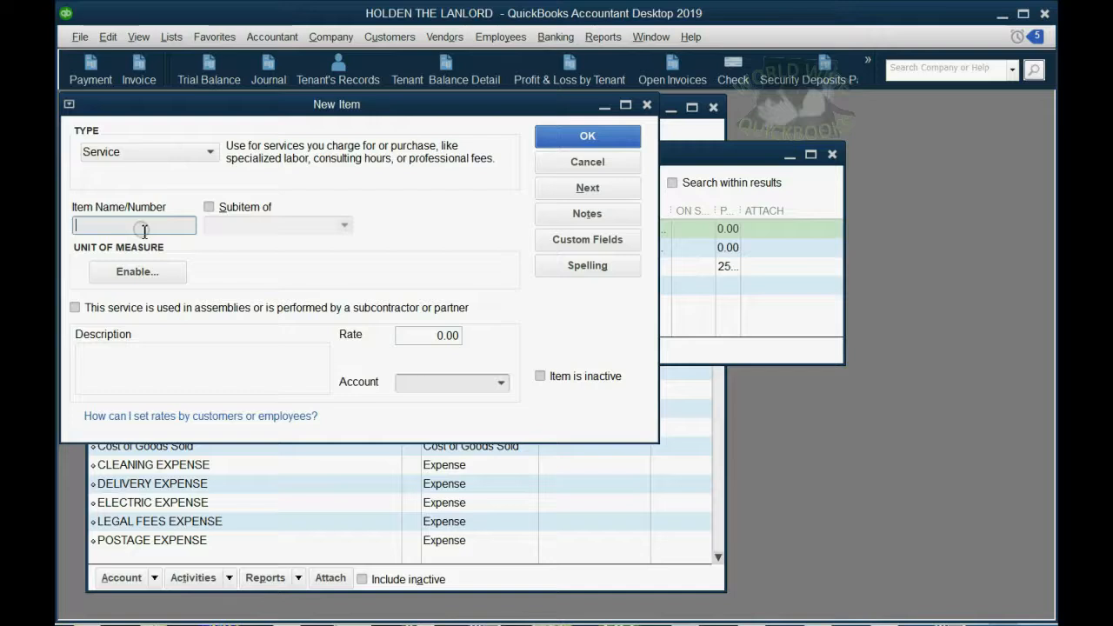
Step: Name it ELECTRICITY-FLAT MONTHLY with rate 25, posting to ELECTRIC COSTS PAYABLE
{"action": "type", "text": "ELECTRICITY"}
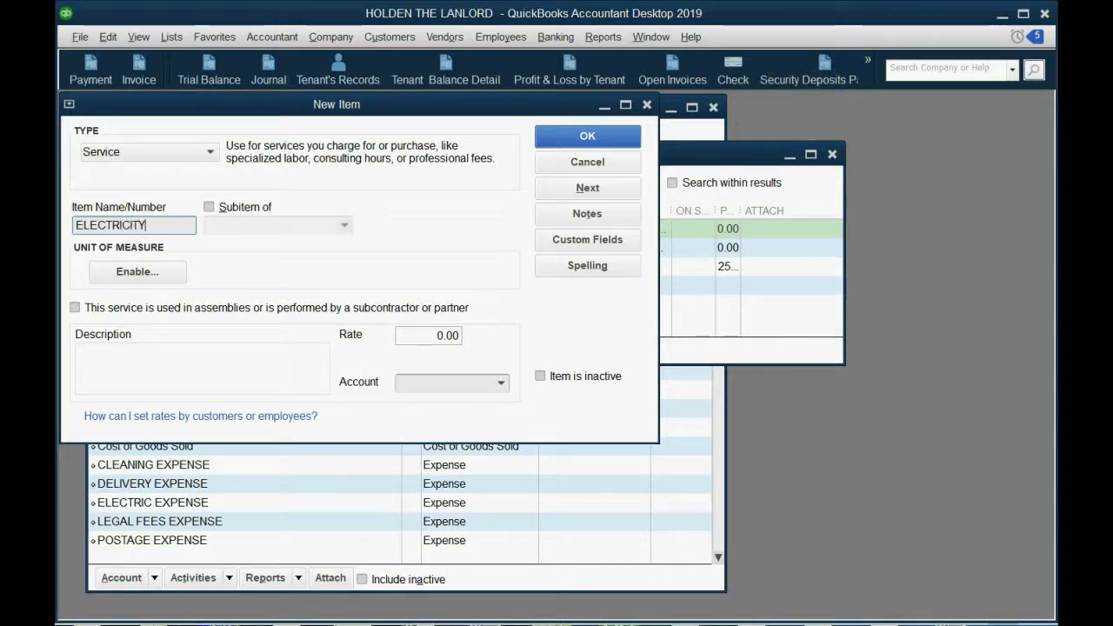
{"action": "type", "text": "-FL"}
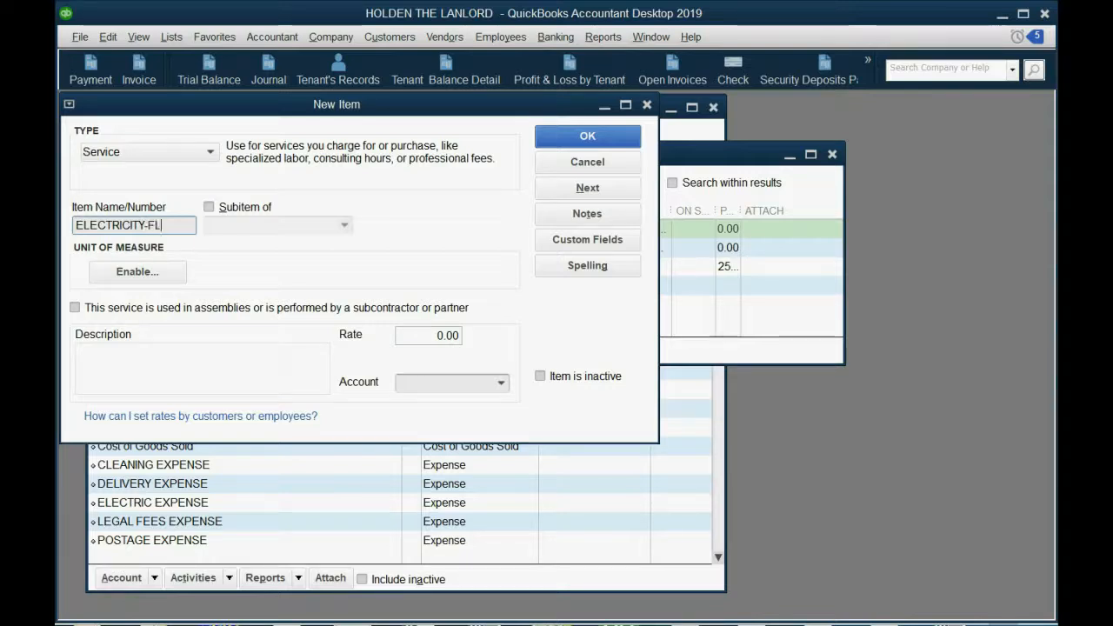
{"action": "type", "text": "AT"}
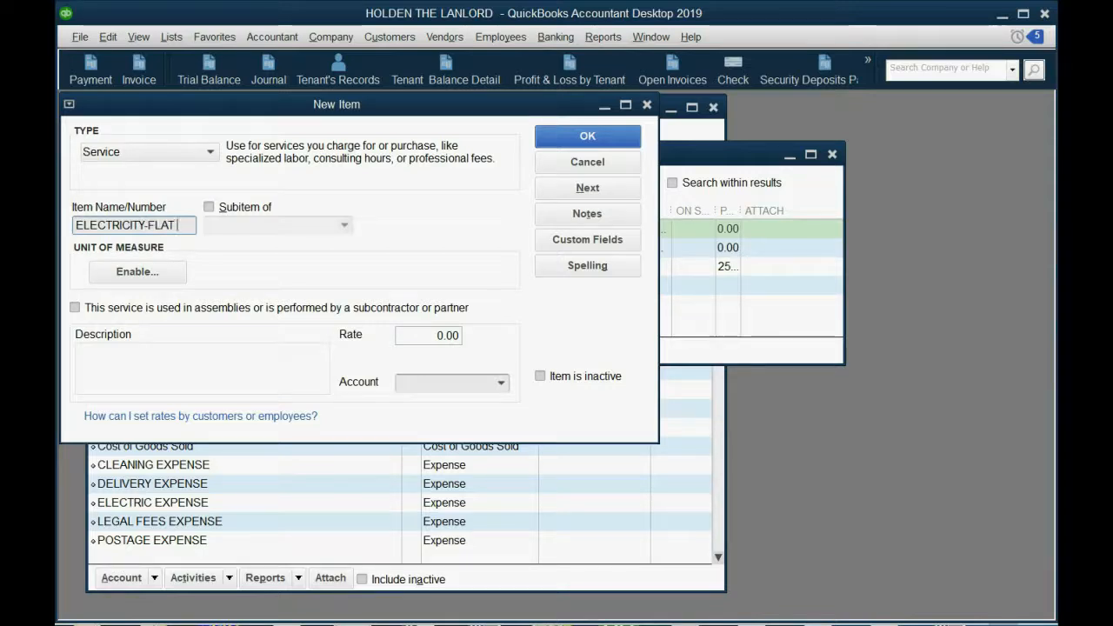
{"action": "type", "text": "MONTH"}
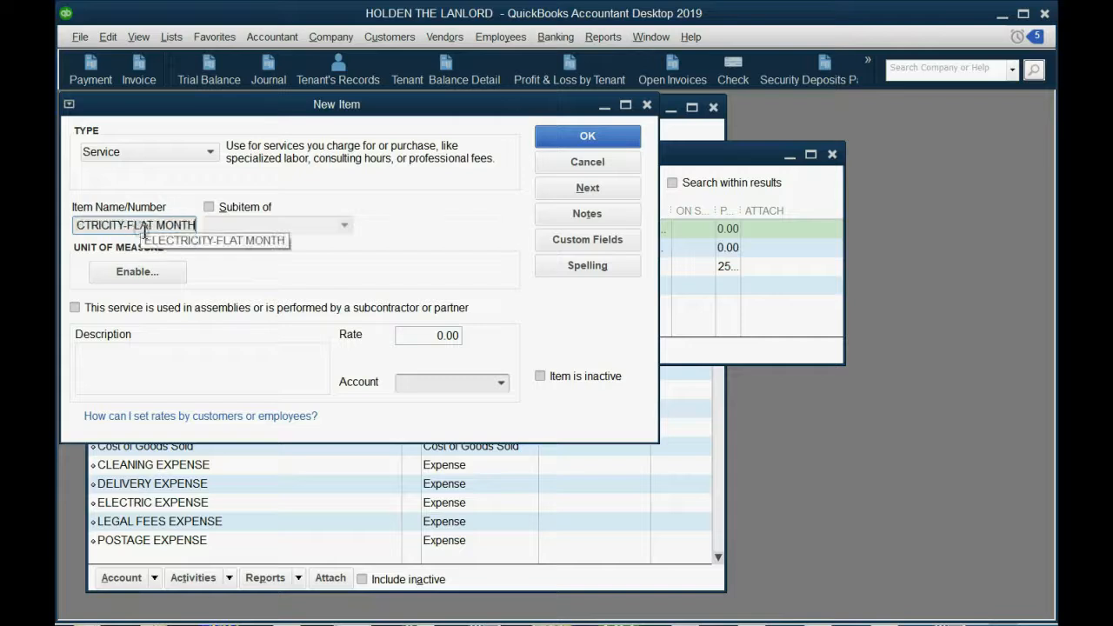
{"action": "type", "text": "LY"}
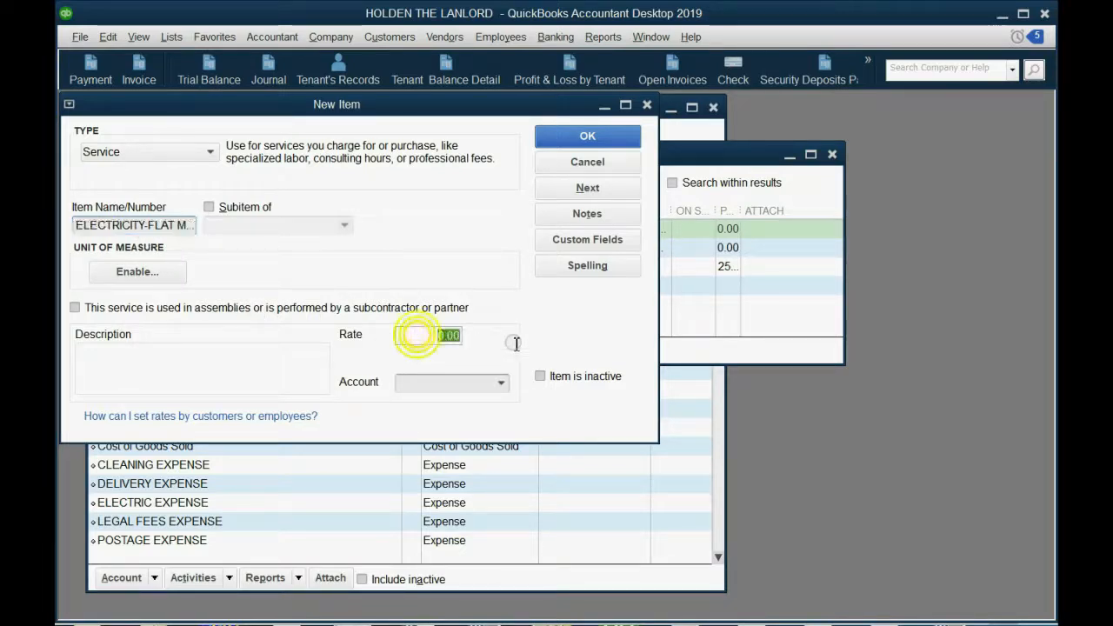
{"action": "type", "text": "25"}
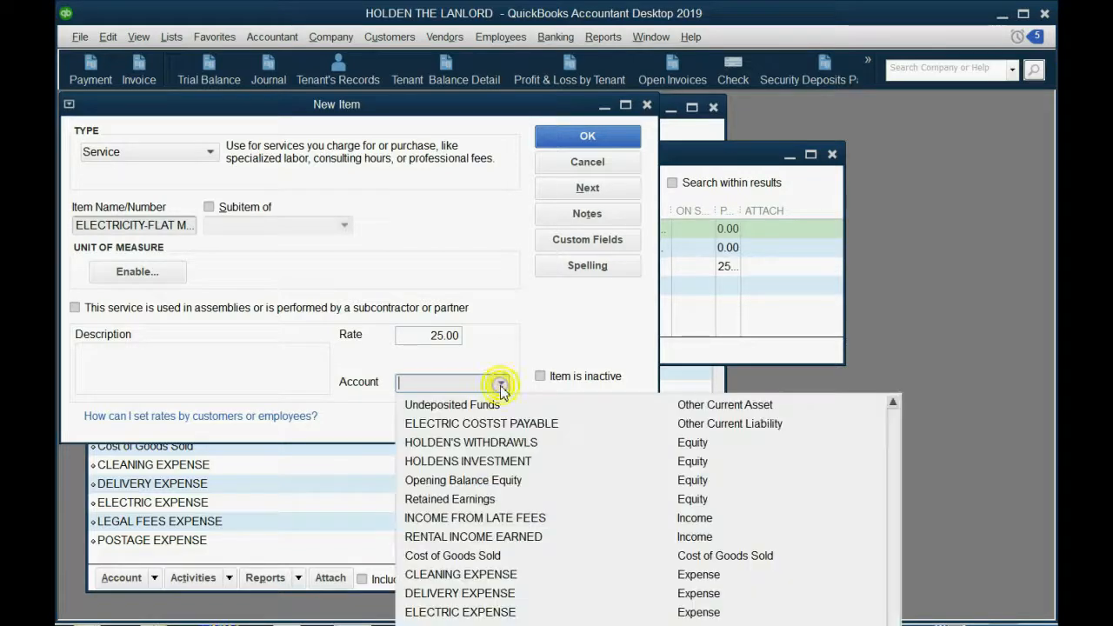
{"action": "left_click", "coordinate": [501, 383]}
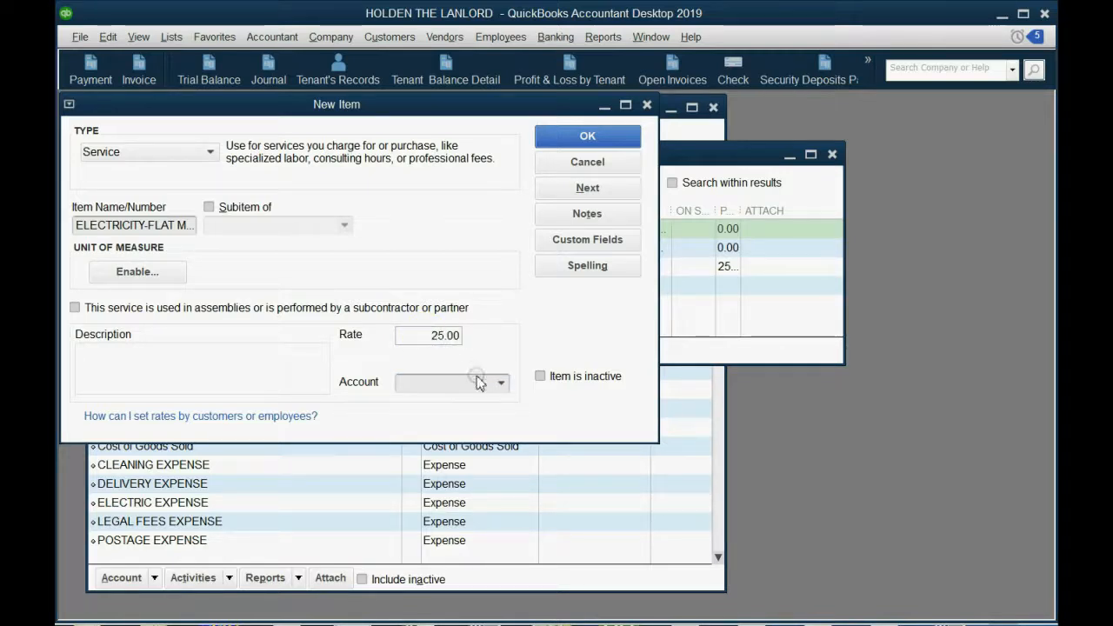
{"action": "left_click", "coordinate": [501, 383]}
{"action": "type", "text": "ELECTRIC COSTS"}
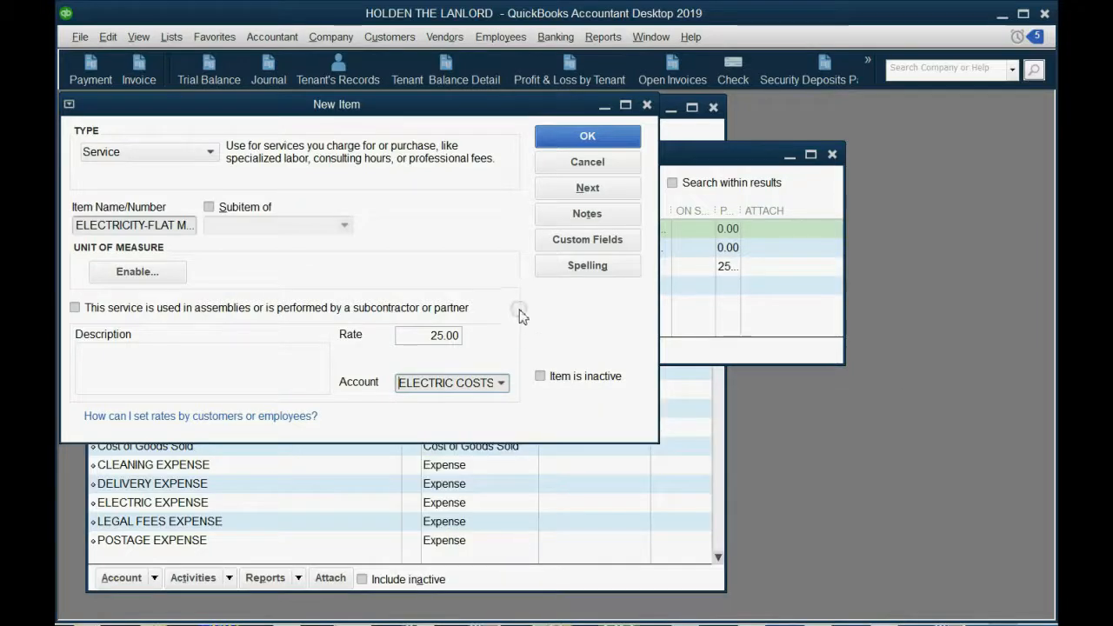
Step: Save the flat item, then add ELECTRICITY USAGE at rate 0.50 to the same account and save
{"action": "left_click", "coordinate": [588, 188]}
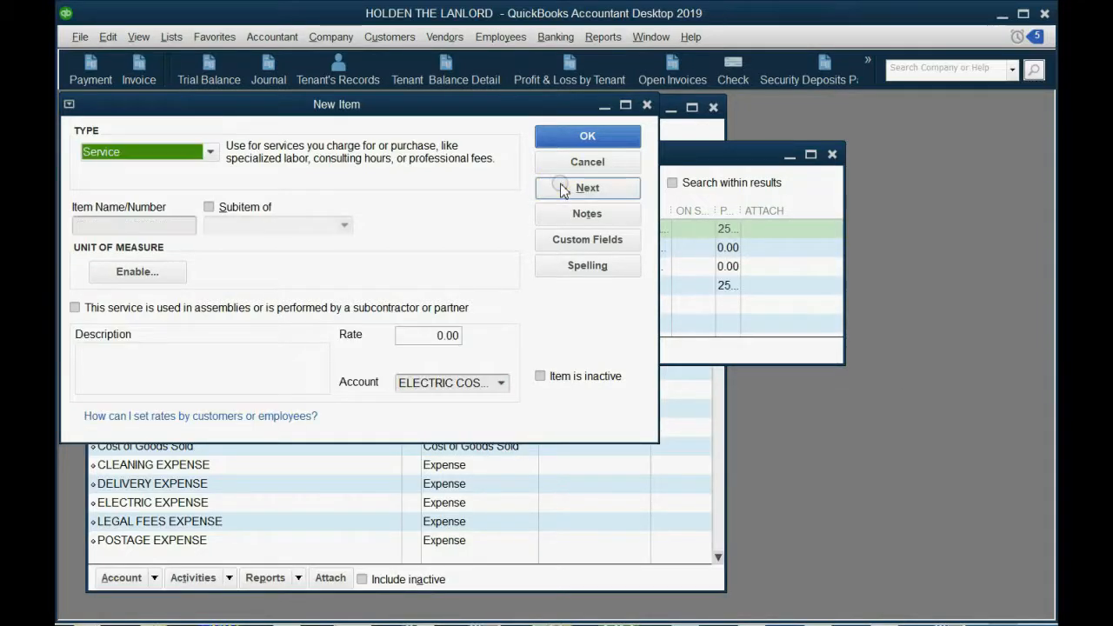
{"action": "left_click", "coordinate": [134, 225]}
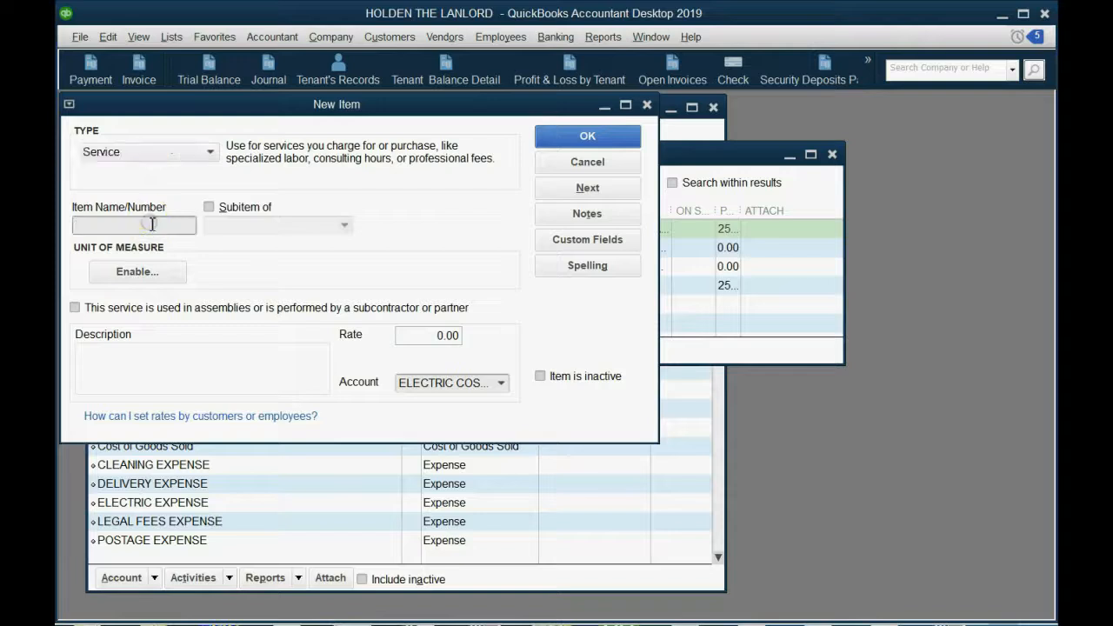
{"action": "type", "text": "ELECTRIC CHE"}
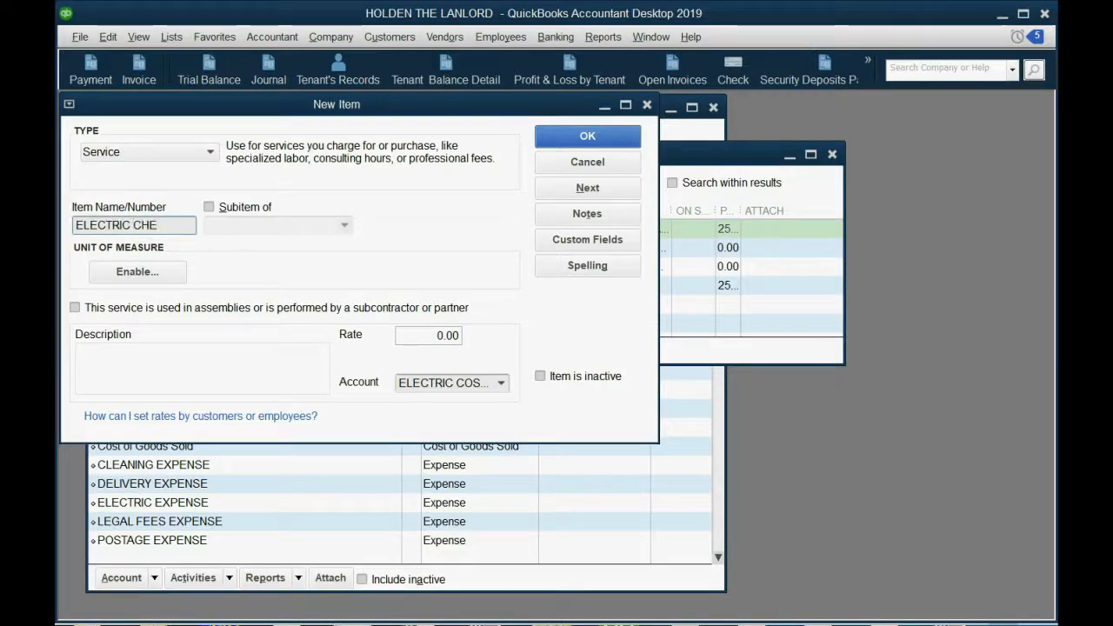
{"action": "key", "text": "BackSpace"}
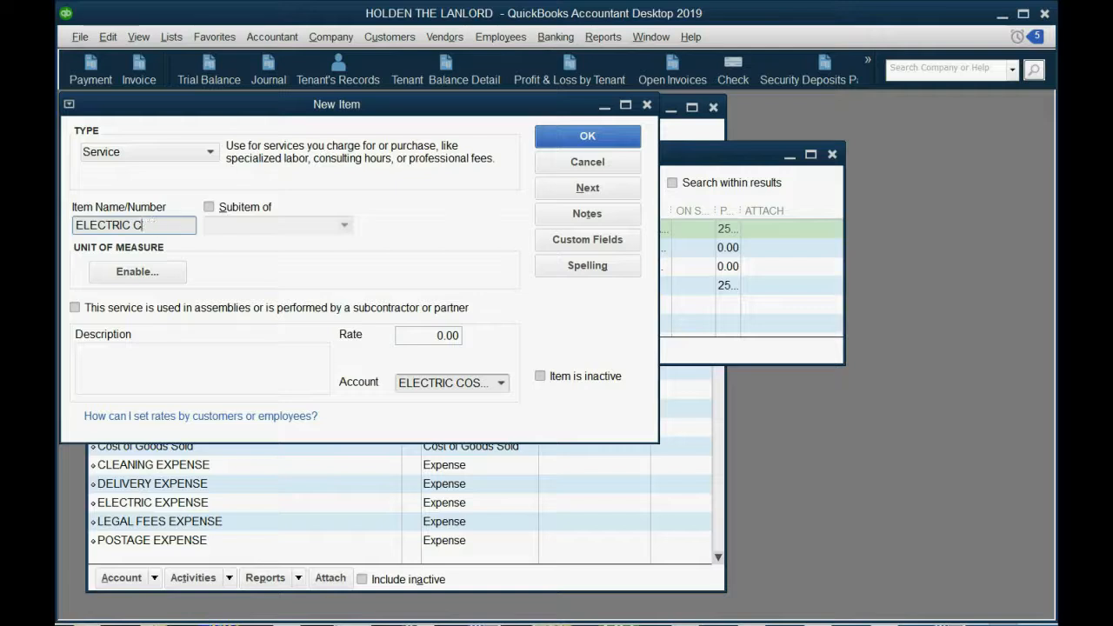
{"action": "key", "text": "Backspace"}
{"action": "type", "text": "ITY"}
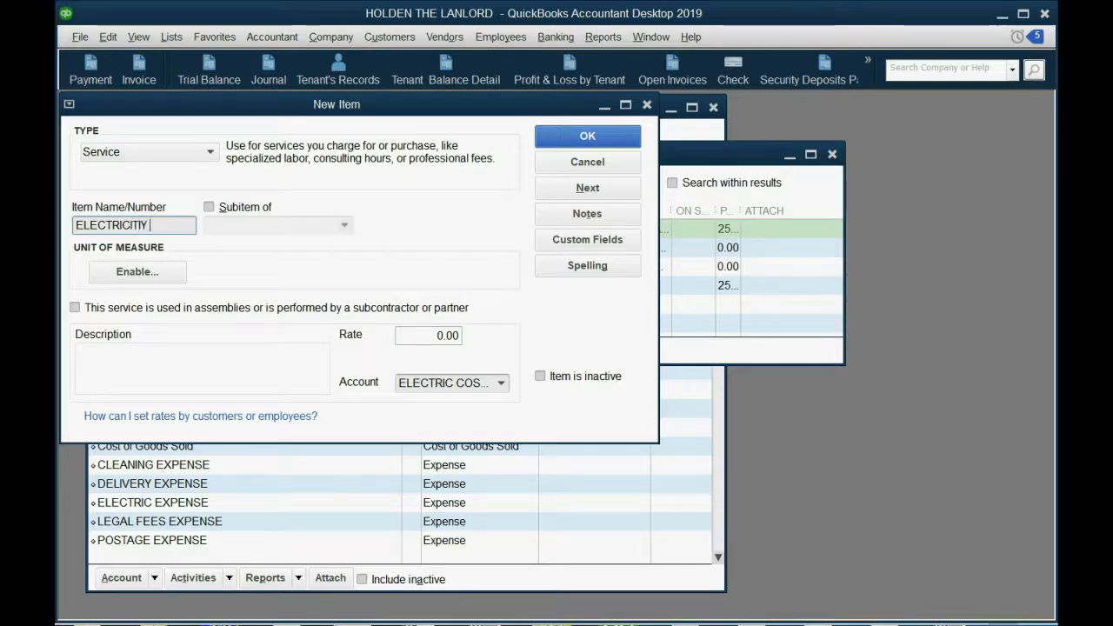
{"action": "type", "text": "USAGE"}
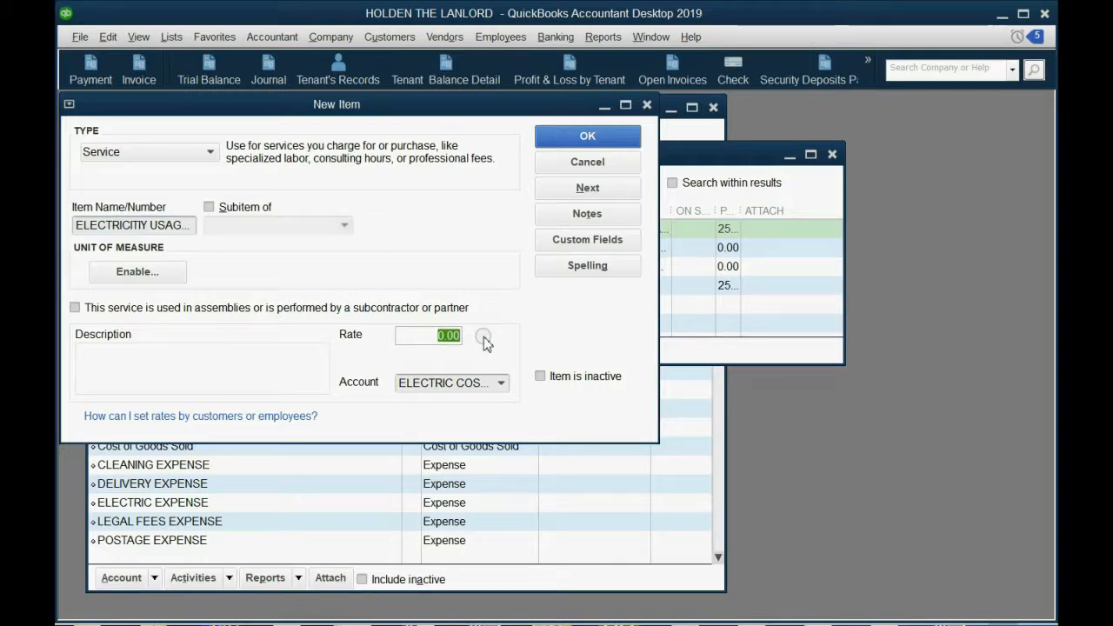
{"action": "type", "text": "50"}
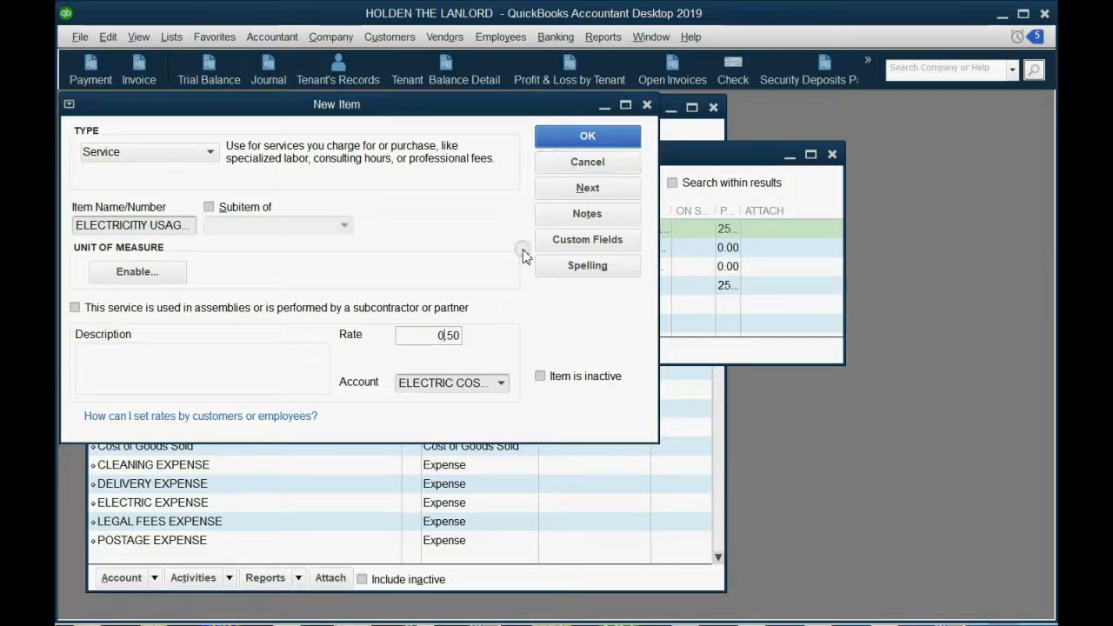
{"action": "left_click", "coordinate": [501, 383]}
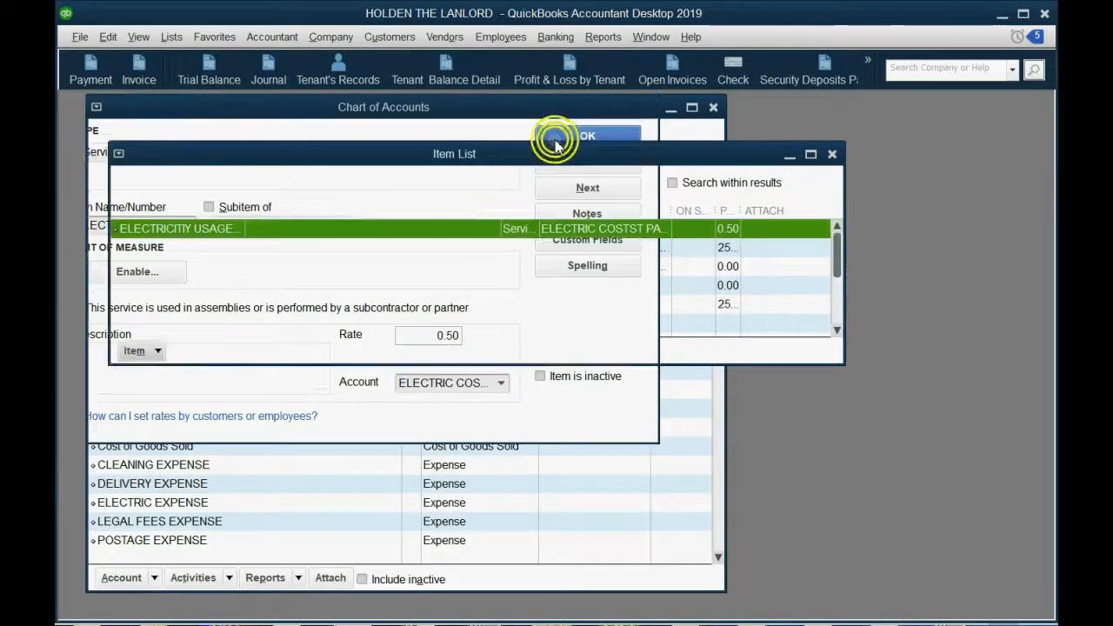
Step: Close the Item List window
{"action": "left_click", "coordinate": [588, 135]}
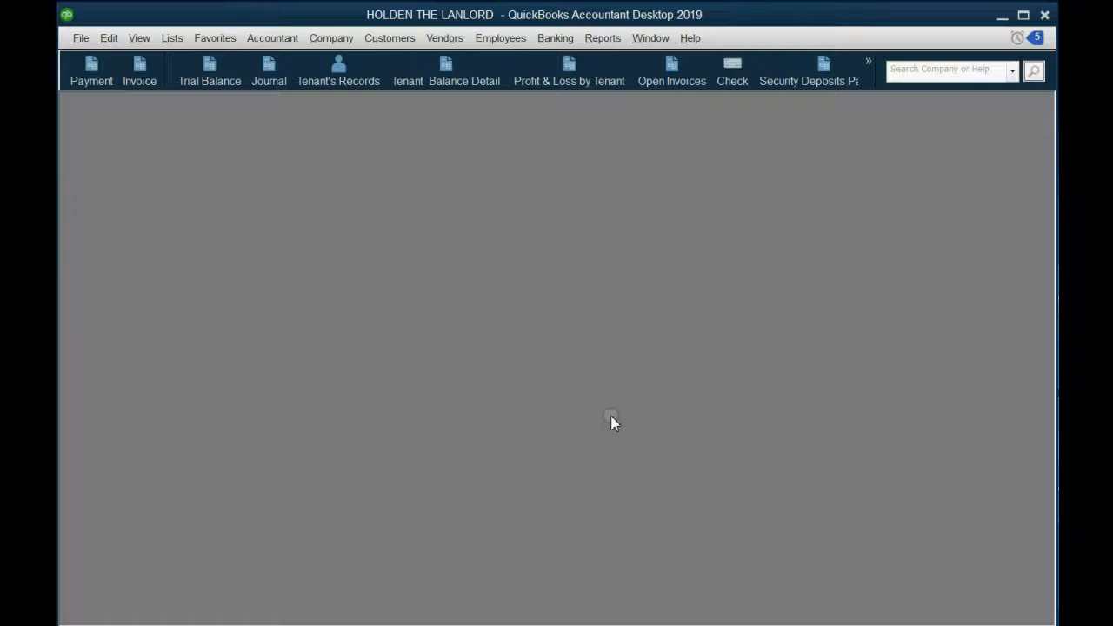
Step: Open a new invoice dated 03/31/2020 and review the Rent Balances report
{"action": "left_click", "coordinate": [139, 70]}
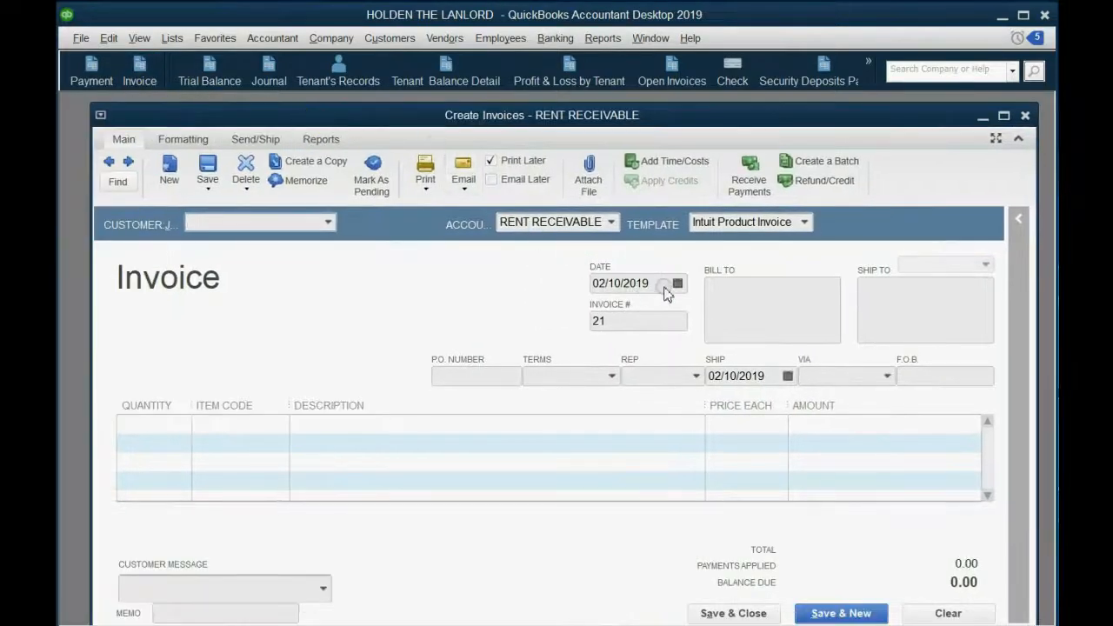
{"action": "left_click", "coordinate": [679, 284]}
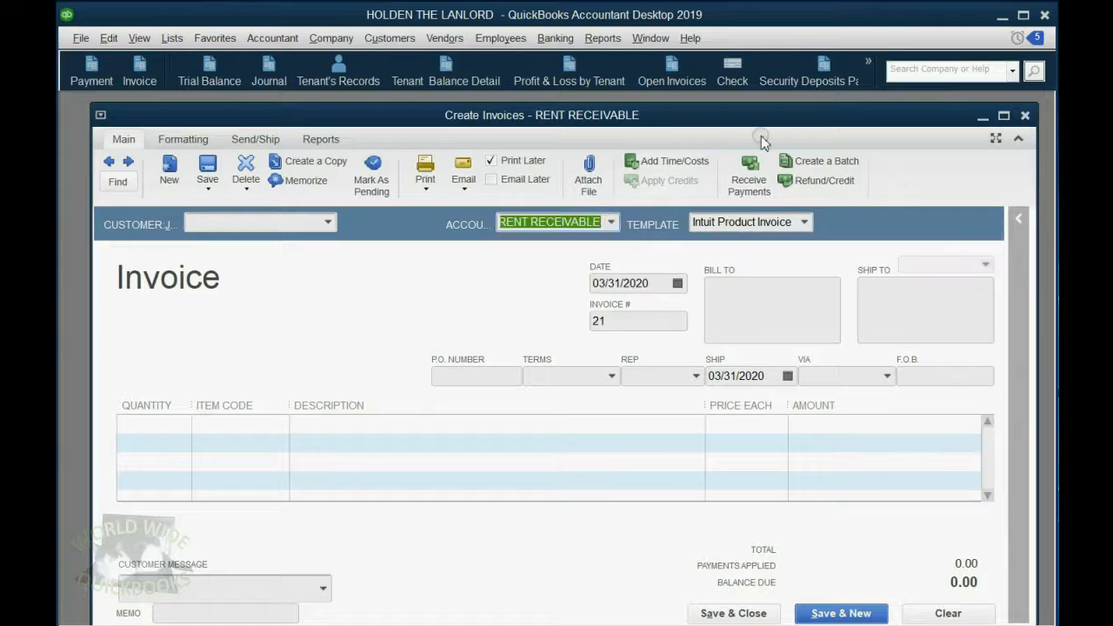
{"action": "left_click", "coordinate": [867, 63]}
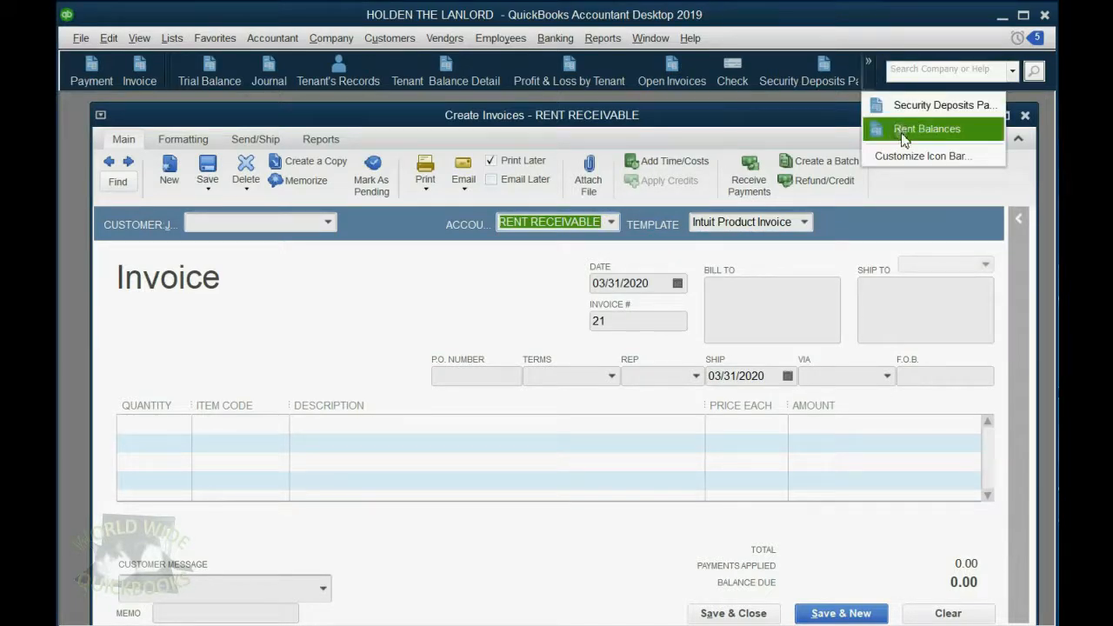
{"action": "left_click", "coordinate": [927, 129]}
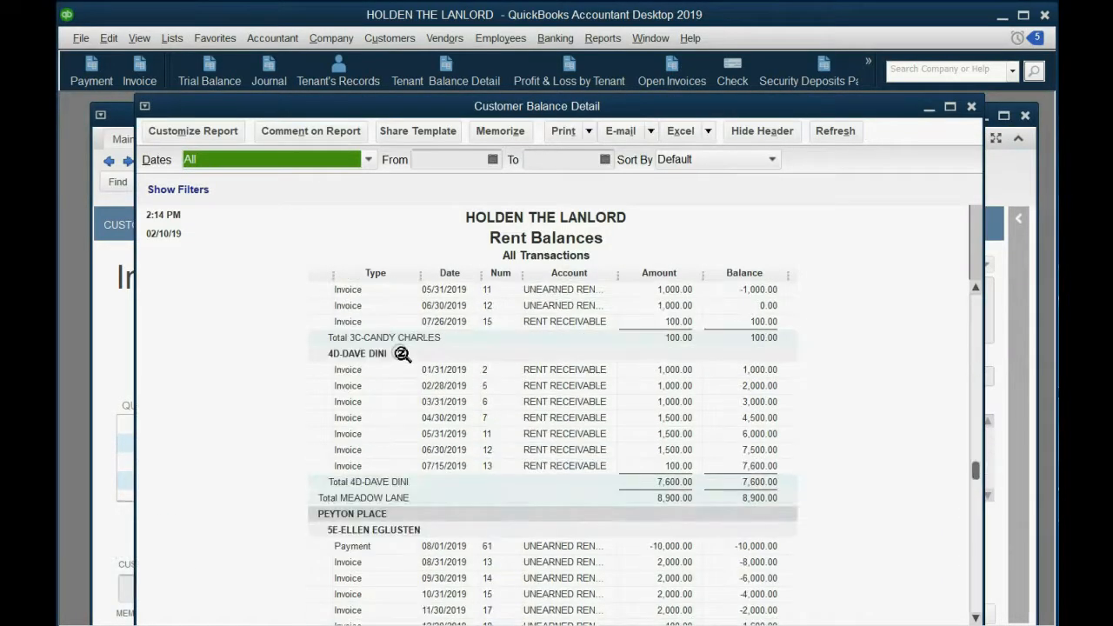
{"action": "scroll", "scroll_direction": "down", "scroll_amount": 3}
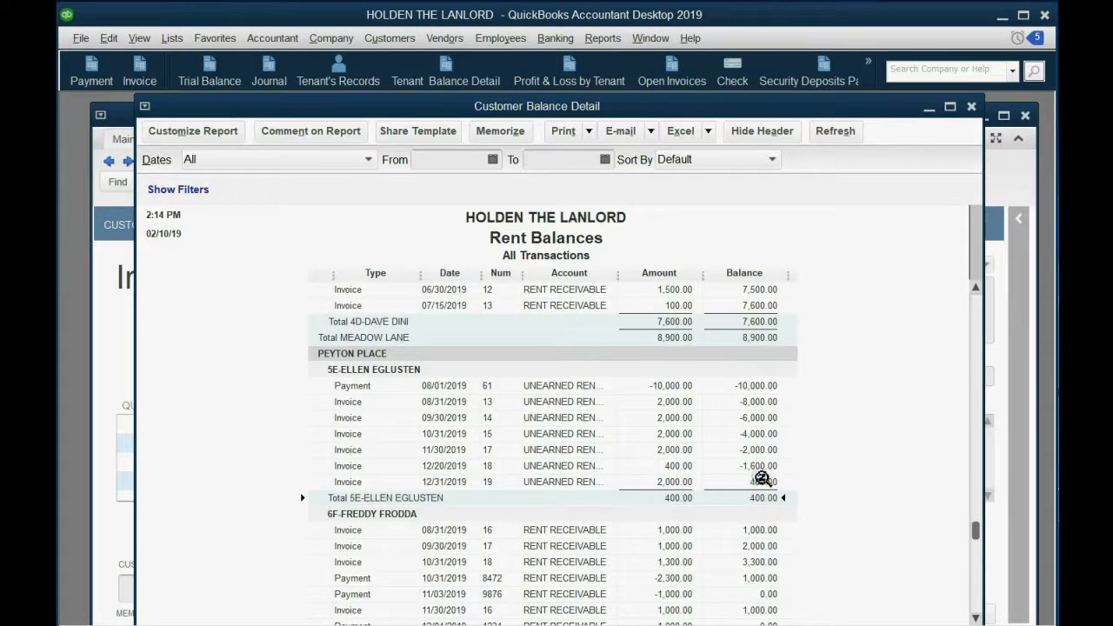
{"action": "mouse_move", "coordinate": [963, 113]}
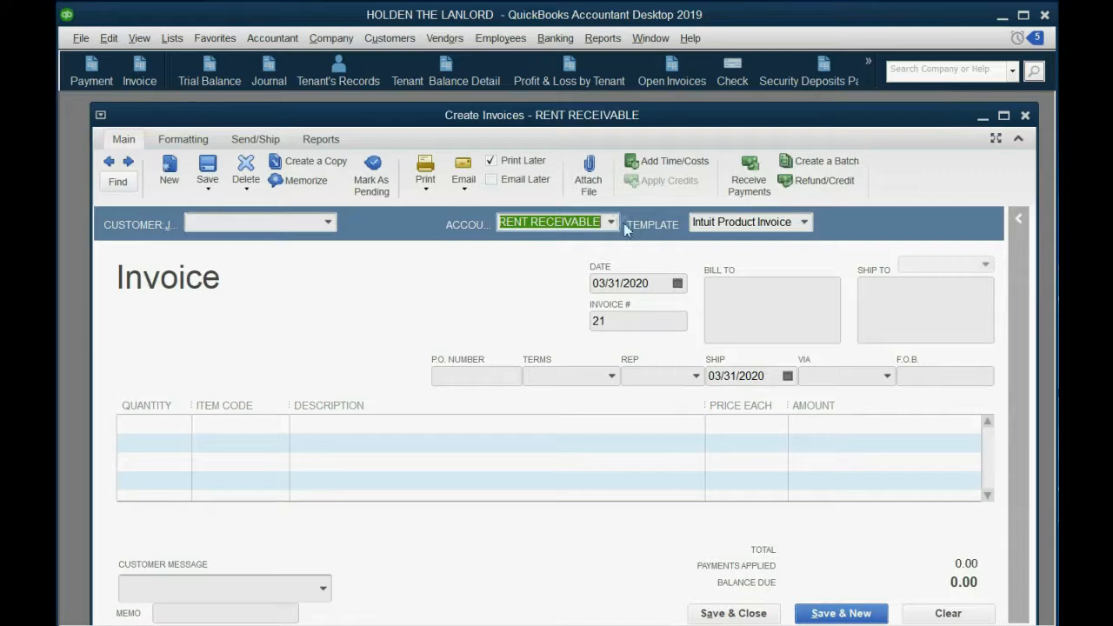
{"action": "mouse_move", "coordinate": [327, 233]}
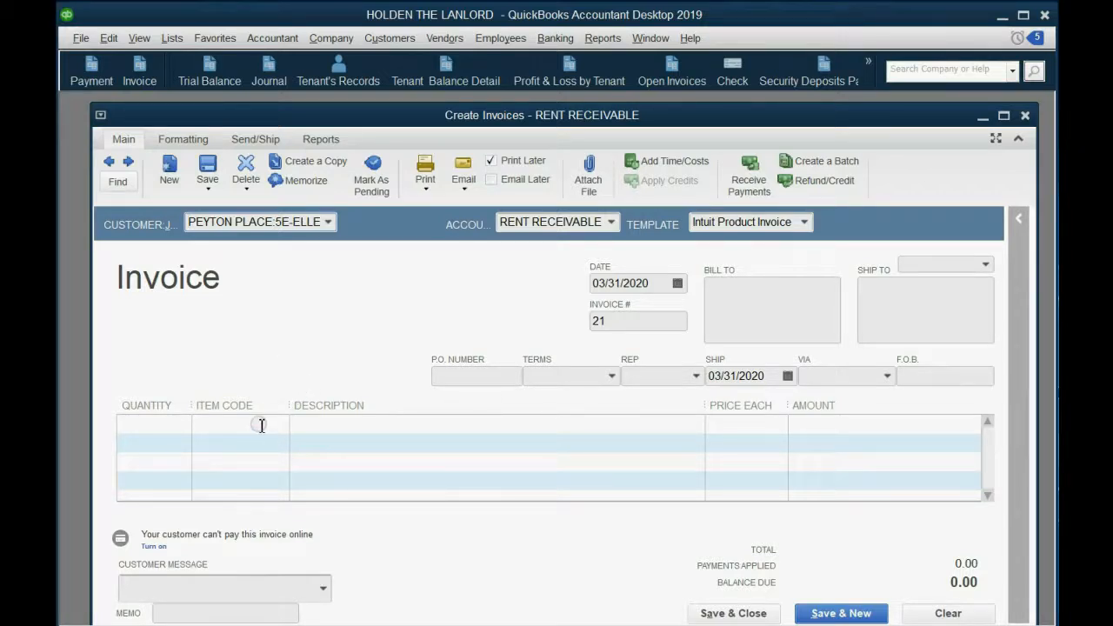
Step: Enter Rent Due of 2,000 on the first invoice line
{"action": "left_click", "coordinate": [280, 425]}
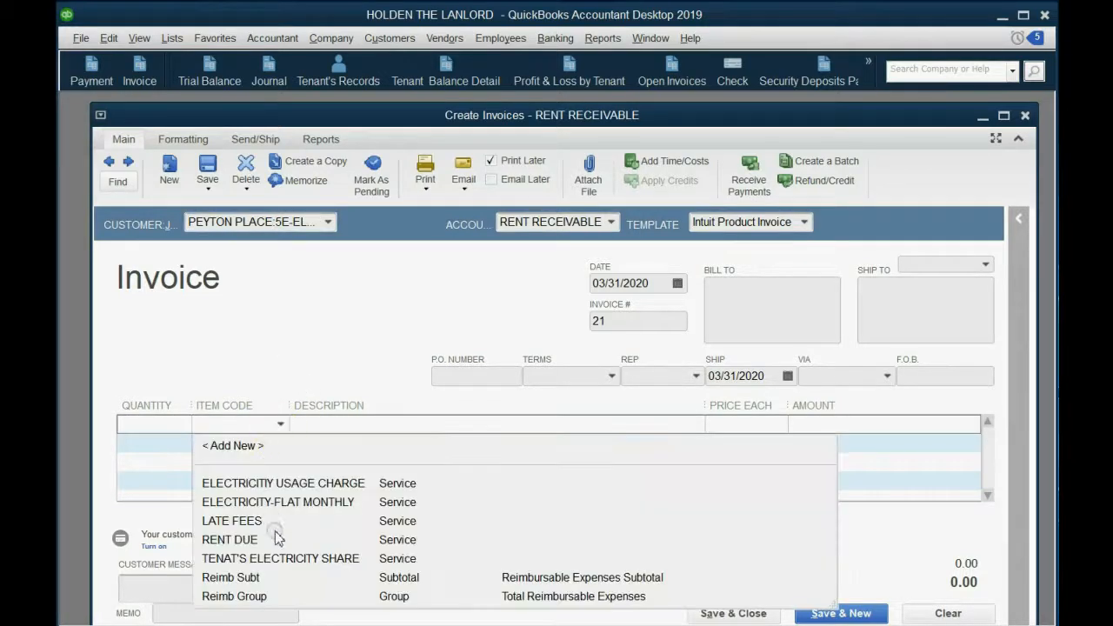
{"action": "left_click", "coordinate": [230, 539]}
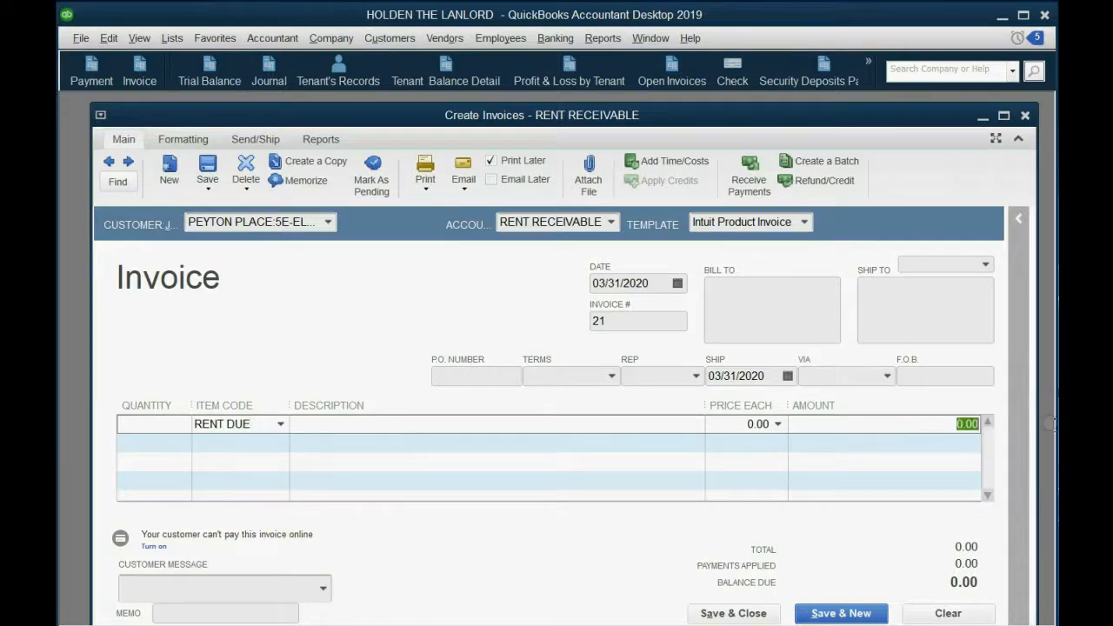
{"action": "type", "text": "200"}
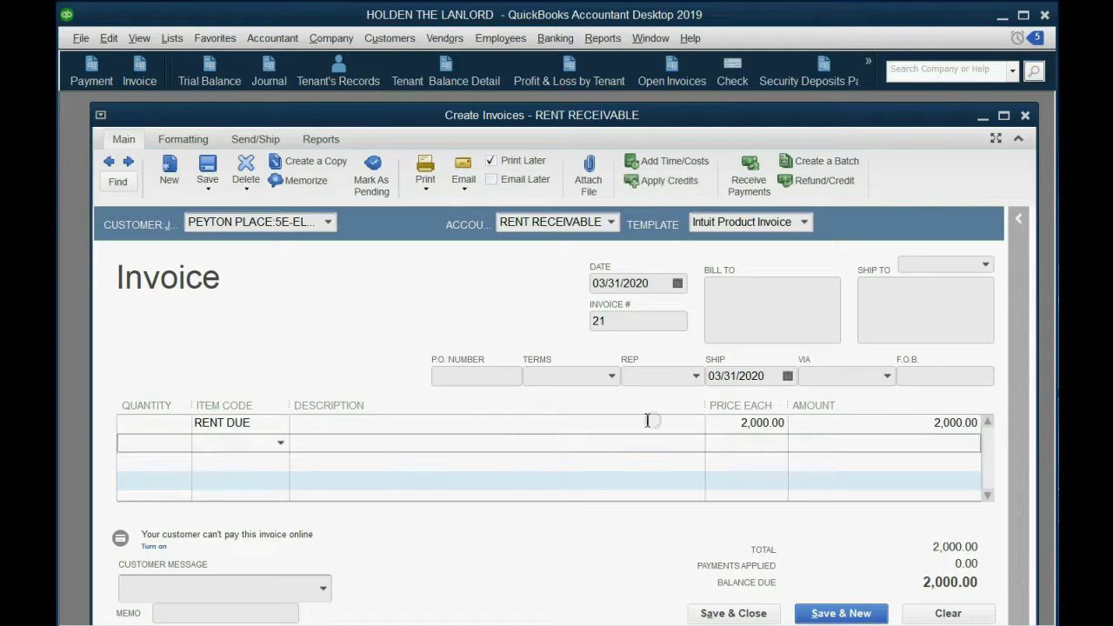
Step: Add Electricity-Flat Monthly and Electricity Usage Charge with quantity 60, totalling 2,055
{"action": "left_click", "coordinate": [280, 443]}
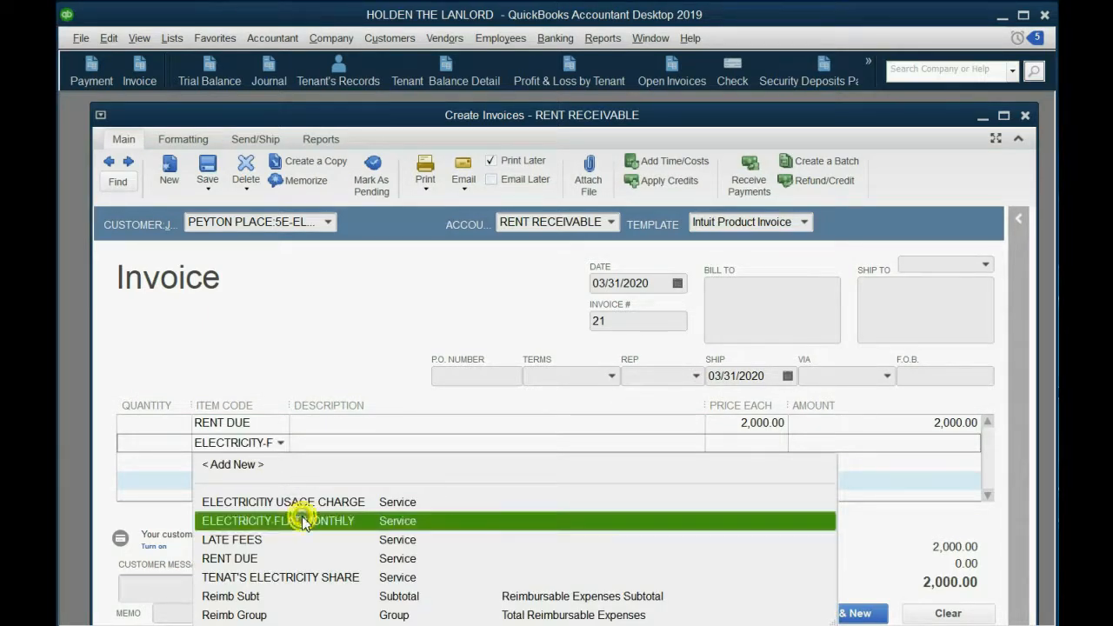
{"action": "left_click", "coordinate": [279, 520]}
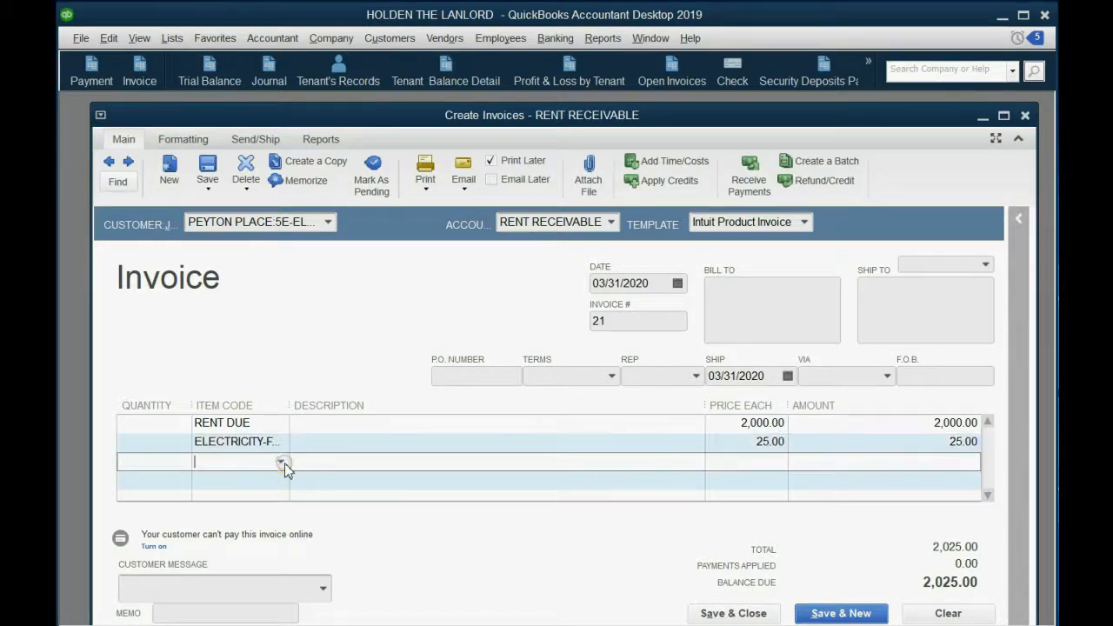
{"action": "left_click", "coordinate": [280, 463]}
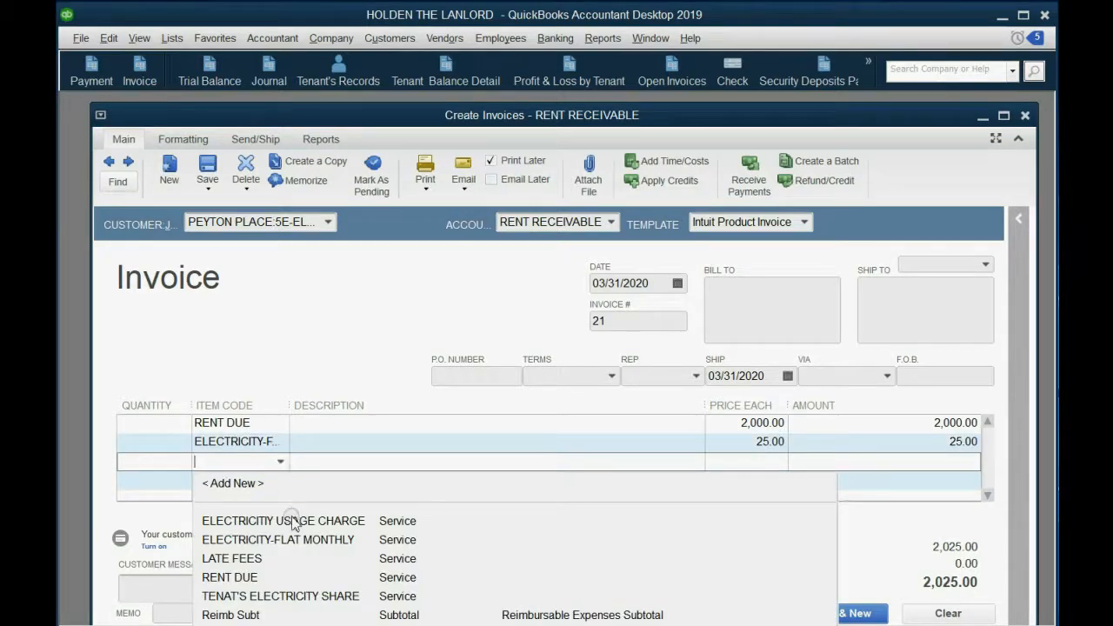
{"action": "left_click", "coordinate": [282, 520]}
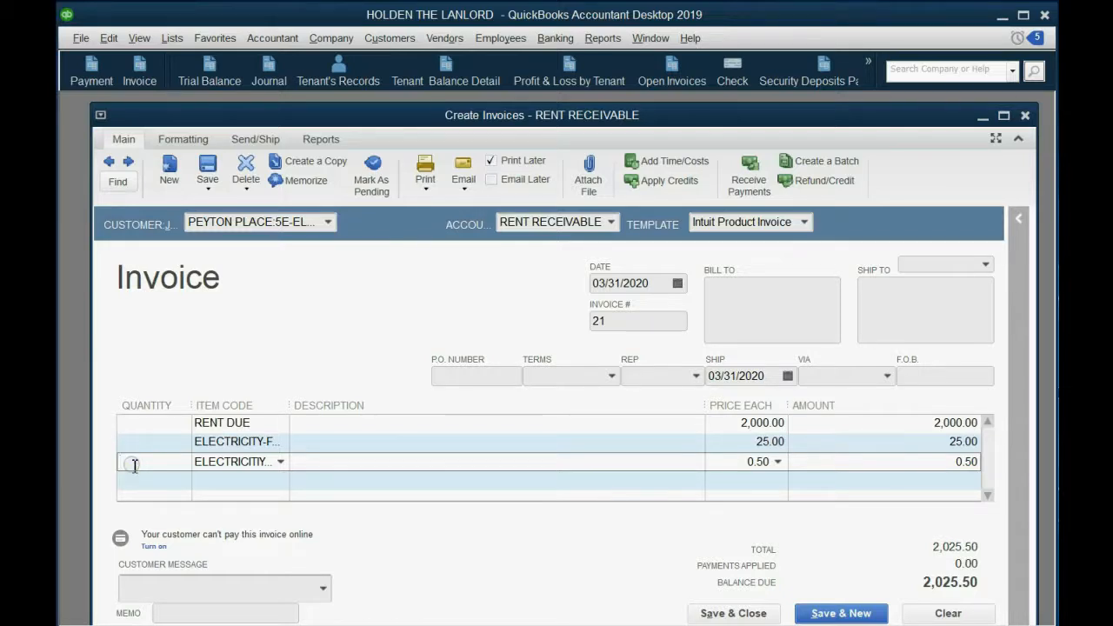
{"action": "type", "text": "60"}
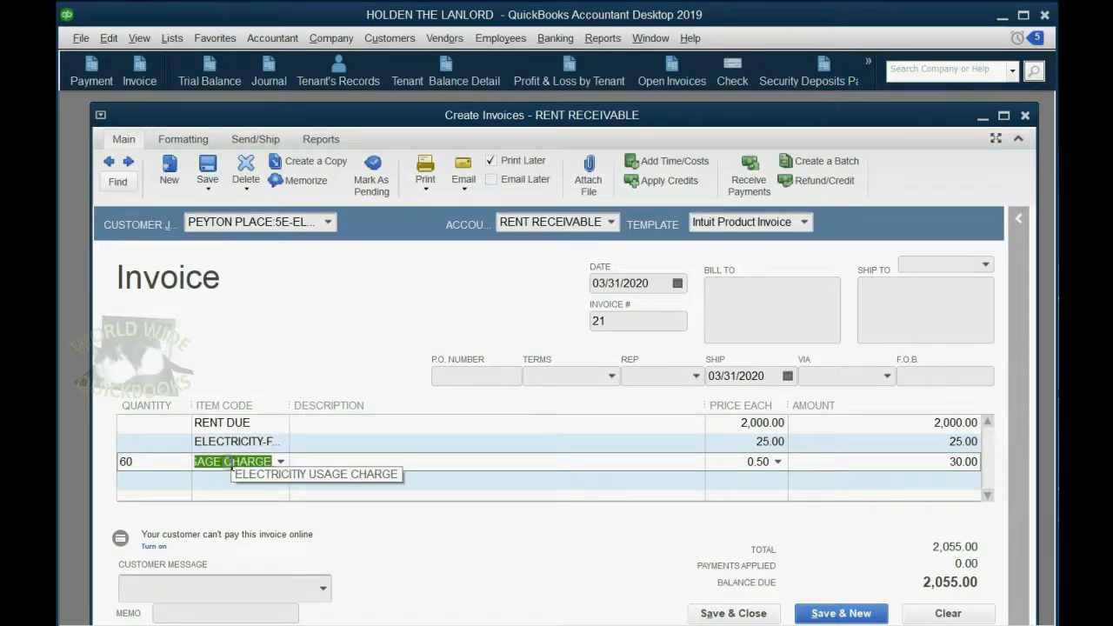
{"action": "mouse_move", "coordinate": [261, 410]}
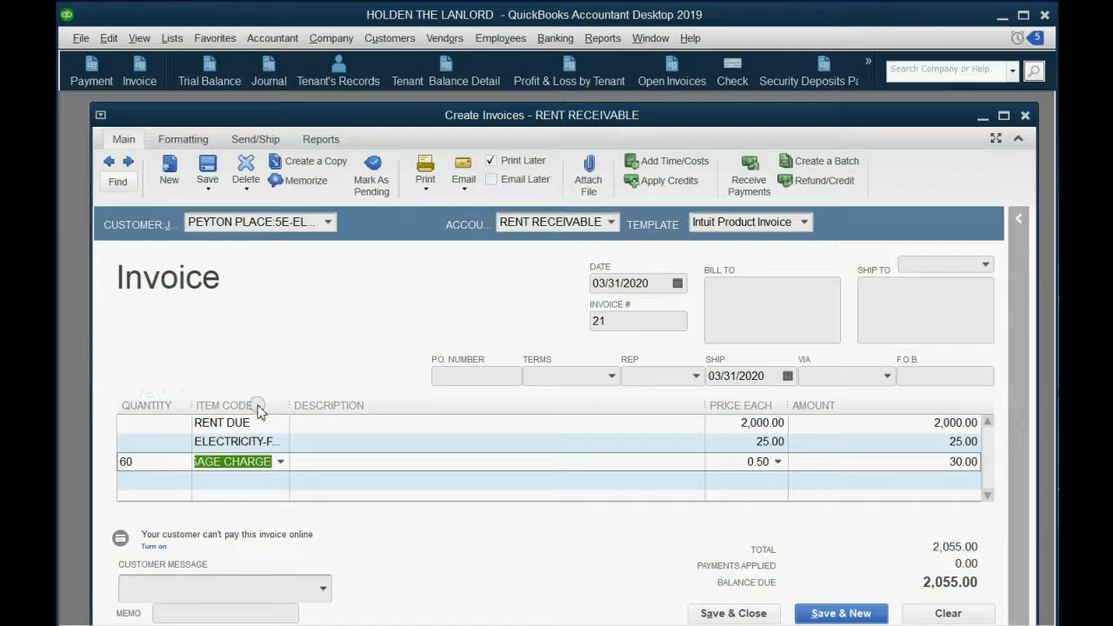
{"action": "mouse_move", "coordinate": [678, 601]}
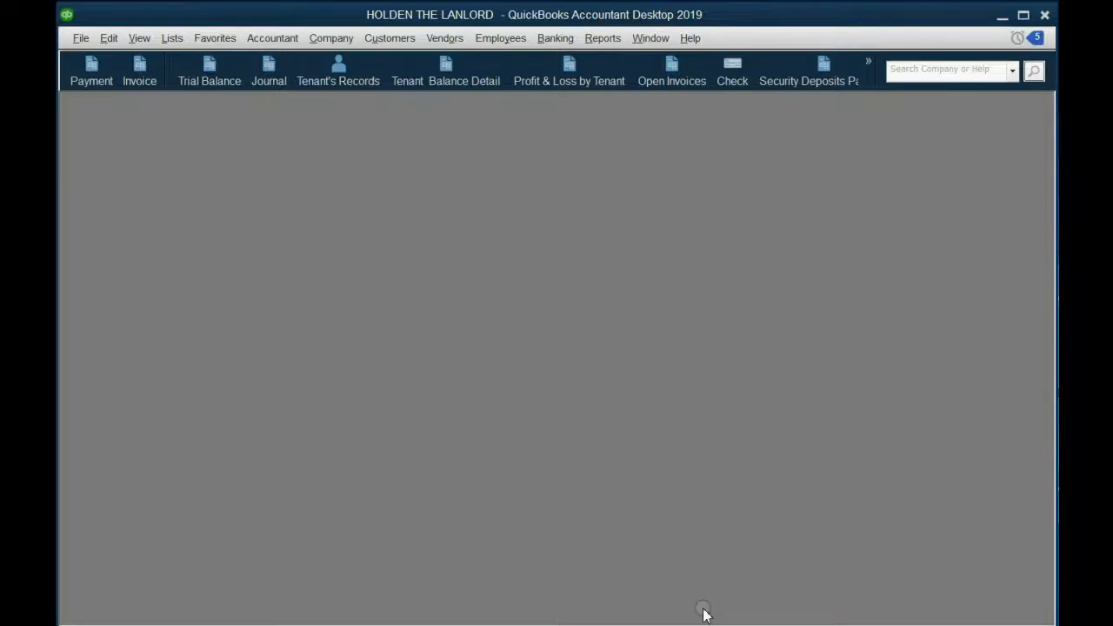
{"action": "mouse_move", "coordinate": [209, 71]}
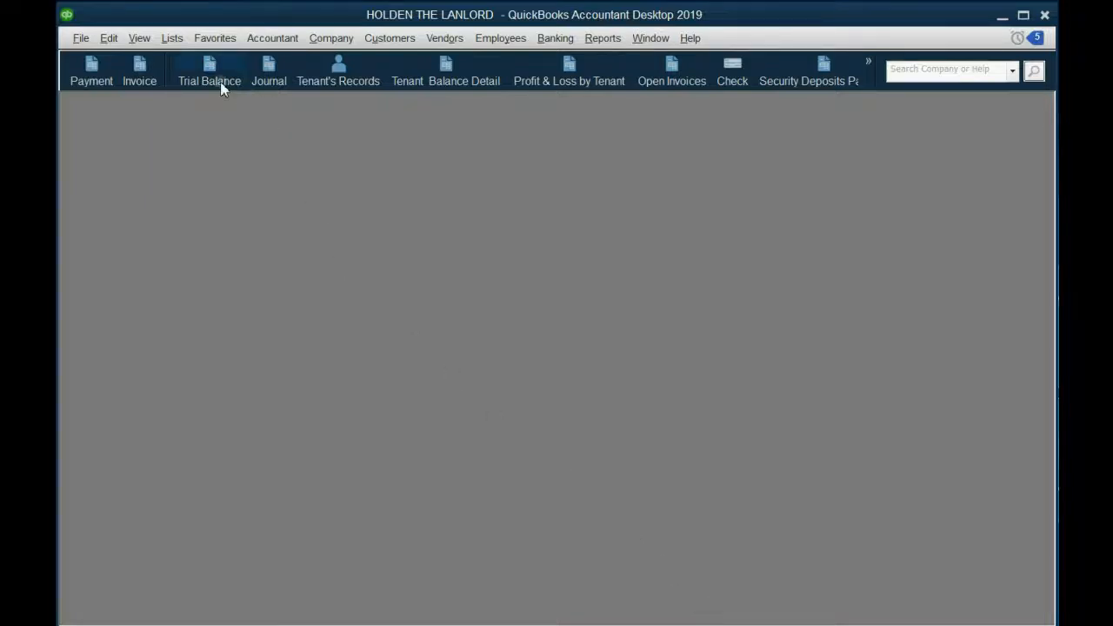
Step: Open the Trial Balance report showing ELECTRIC COSTST PAYABLE at 55.00 credit
{"action": "left_click", "coordinate": [209, 71]}
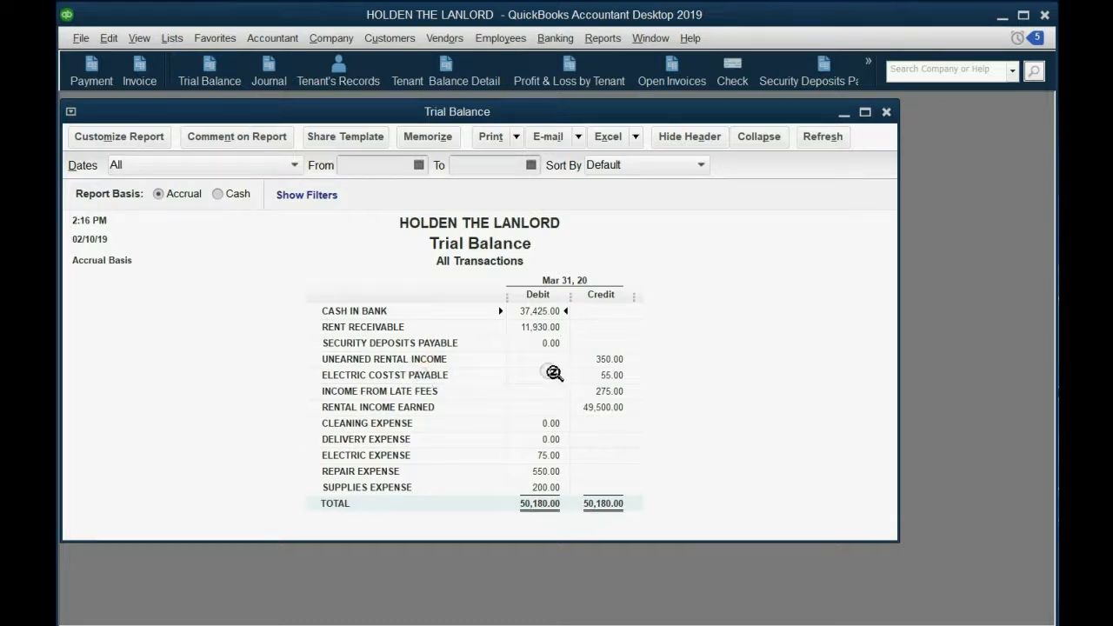
{"action": "mouse_move", "coordinate": [605, 374]}
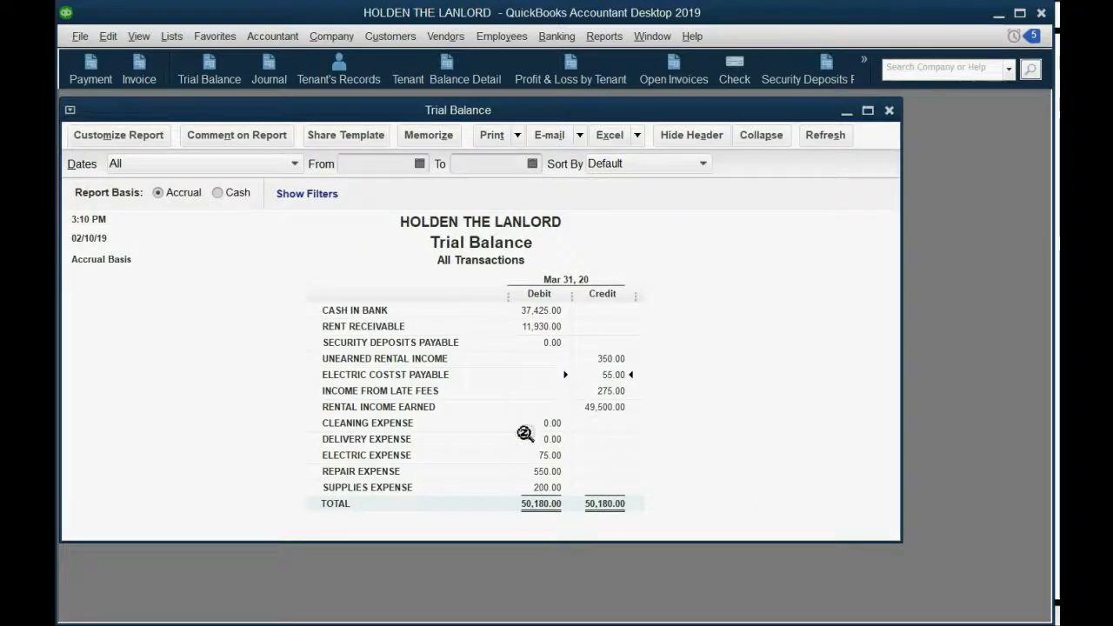
{"action": "mouse_move", "coordinate": [383, 372]}
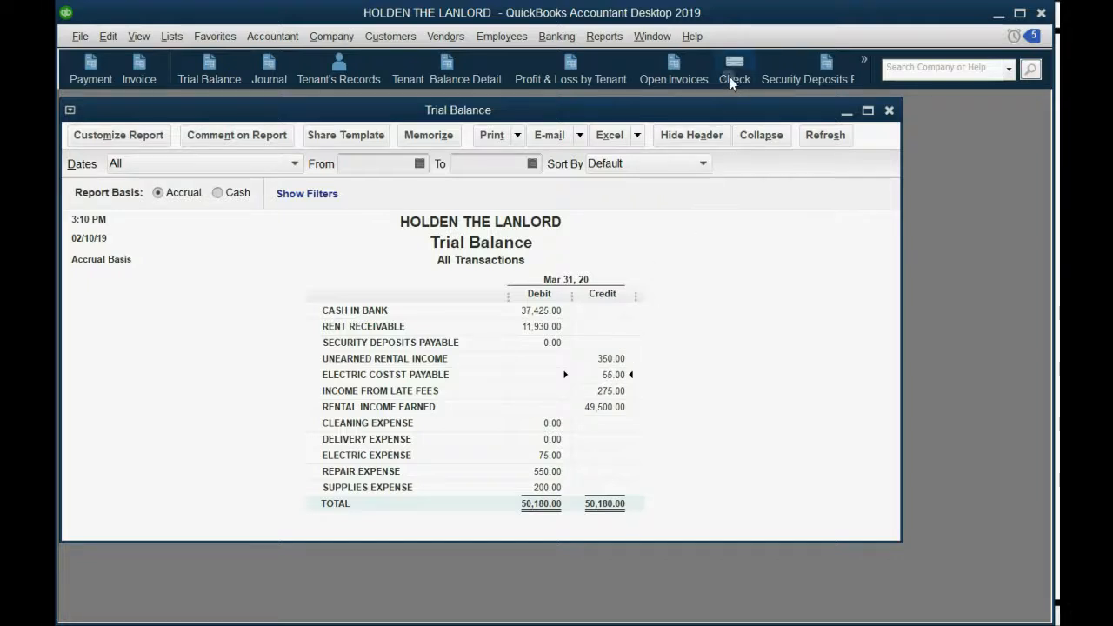
Step: Write a 55.00 check to CON EDISON dated 04/05/2020
{"action": "left_click", "coordinate": [734, 68]}
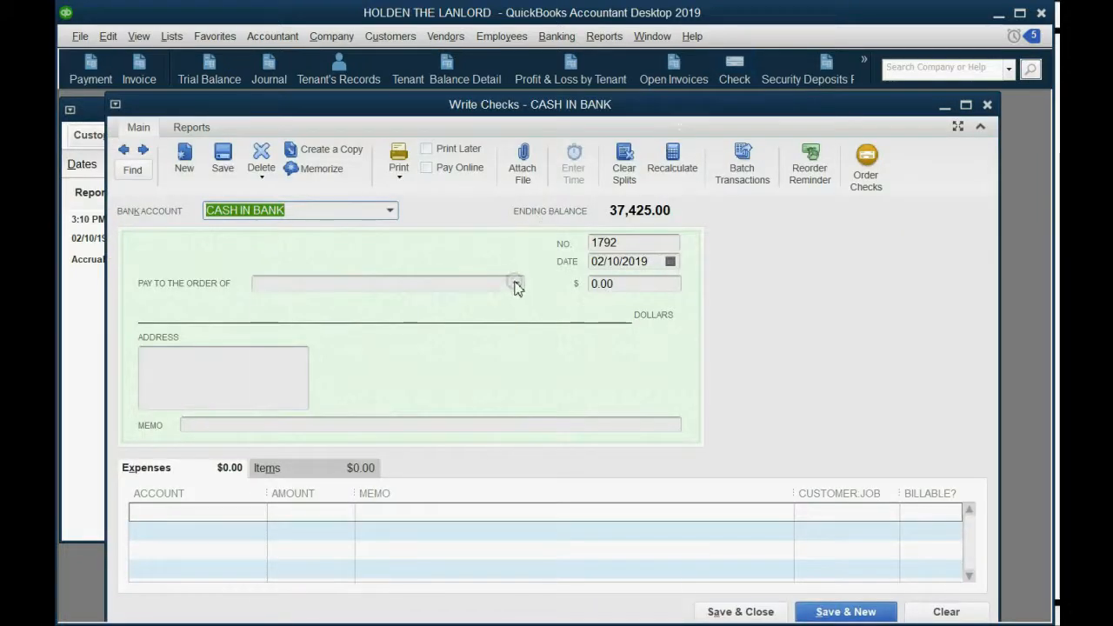
{"action": "left_click", "coordinate": [515, 284]}
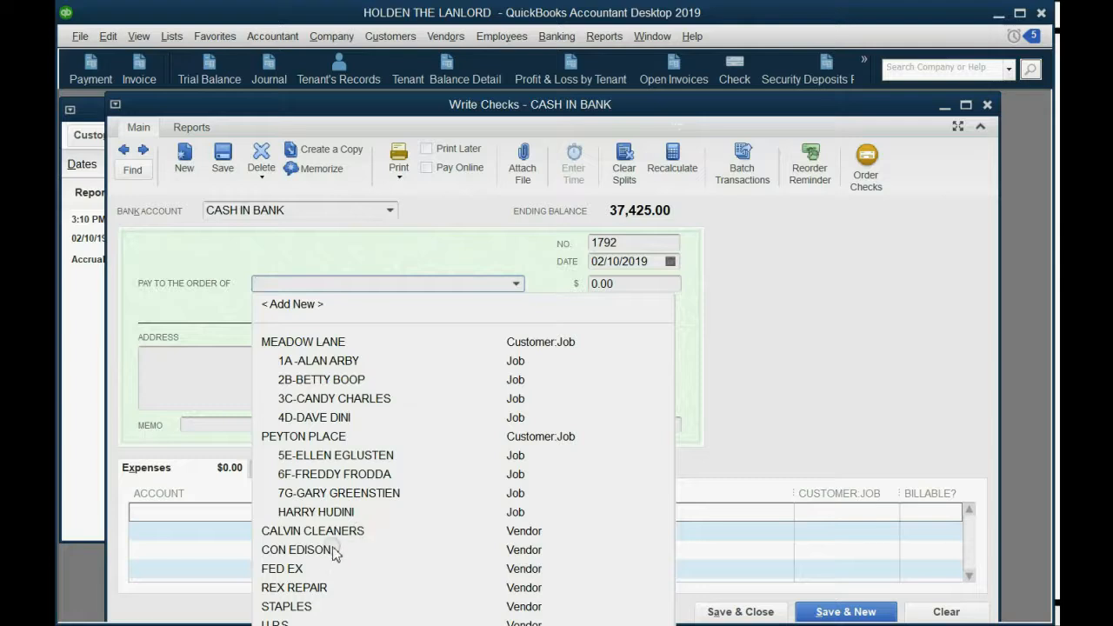
{"action": "left_click", "coordinate": [299, 549]}
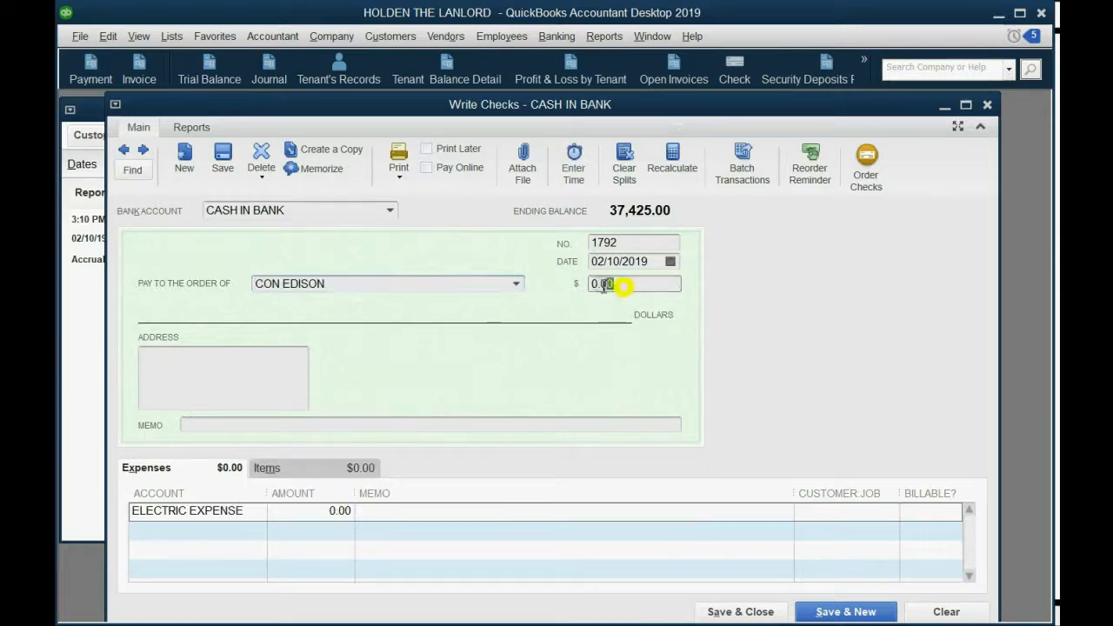
{"action": "type", "text": "55"}
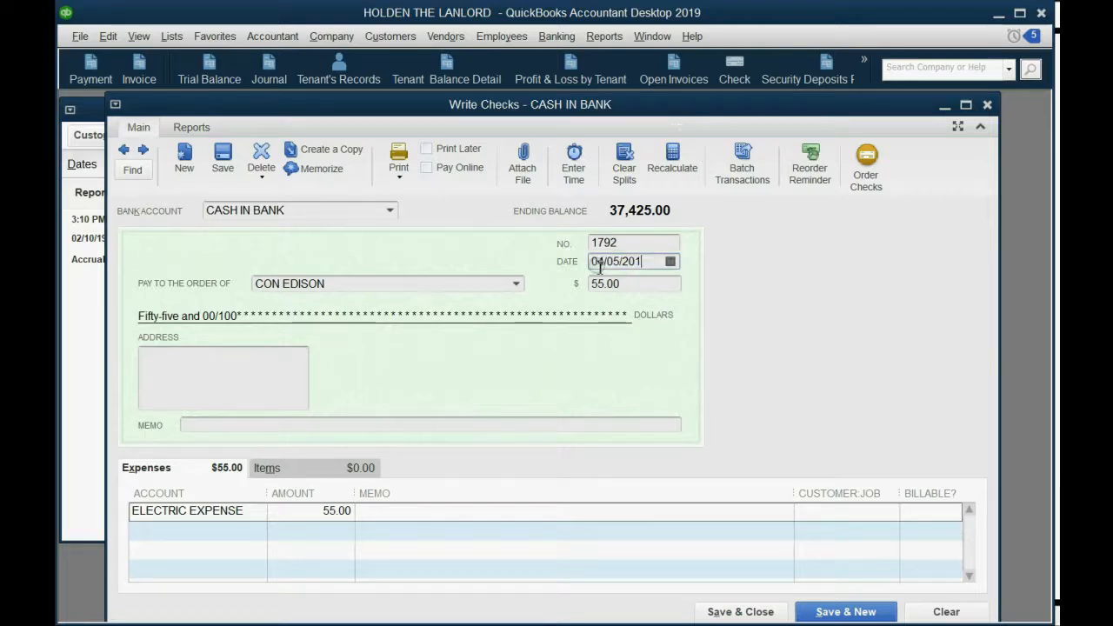
{"action": "type", "text": "20"}
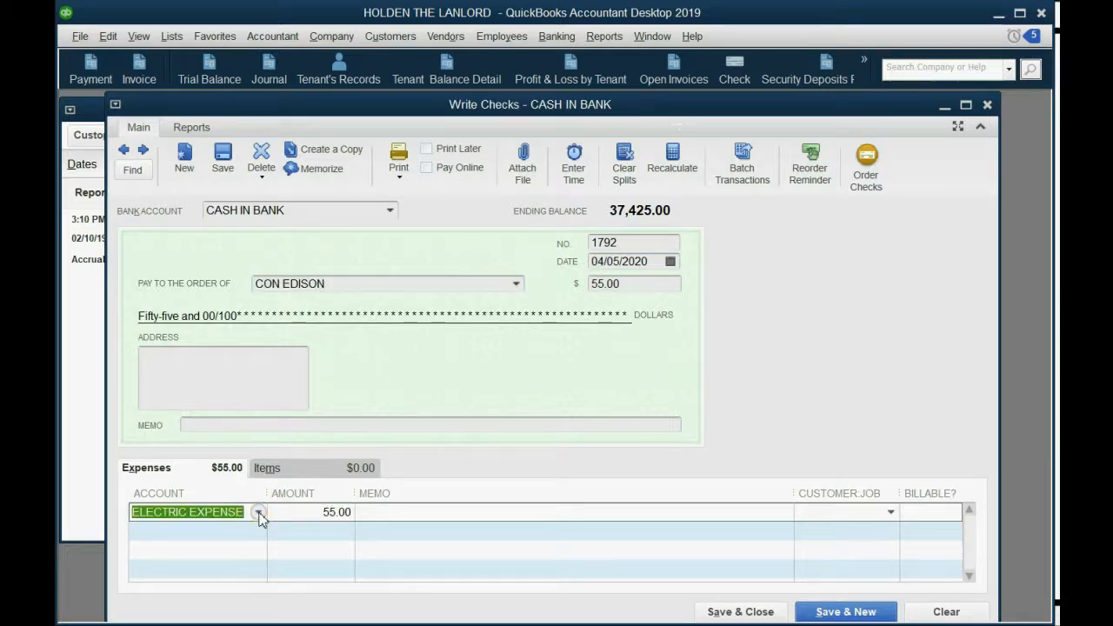
Step: Charge the check's expense line to ELECTRIC COSTST PAYABLE and commit it
{"action": "left_click", "coordinate": [257, 511]}
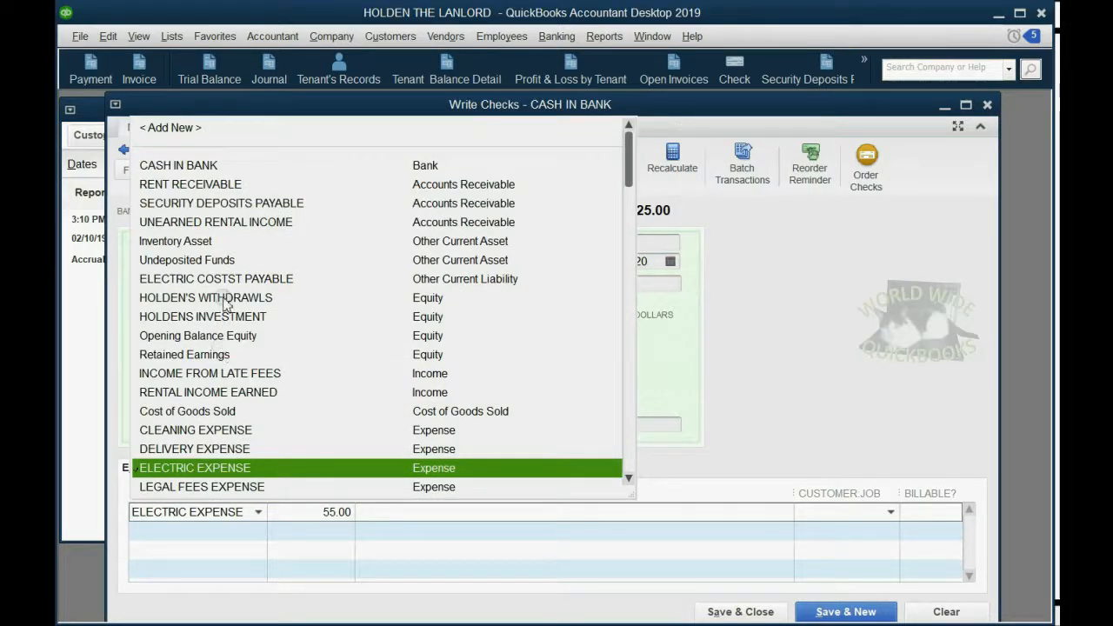
{"action": "left_click", "coordinate": [216, 278]}
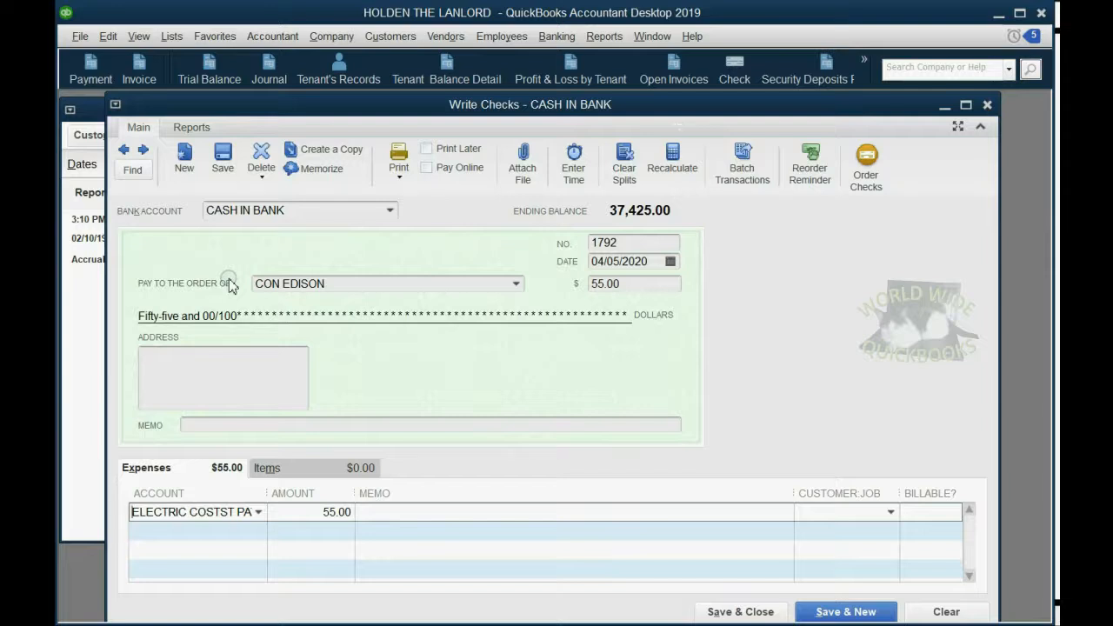
{"action": "left_click", "coordinate": [390, 209]}
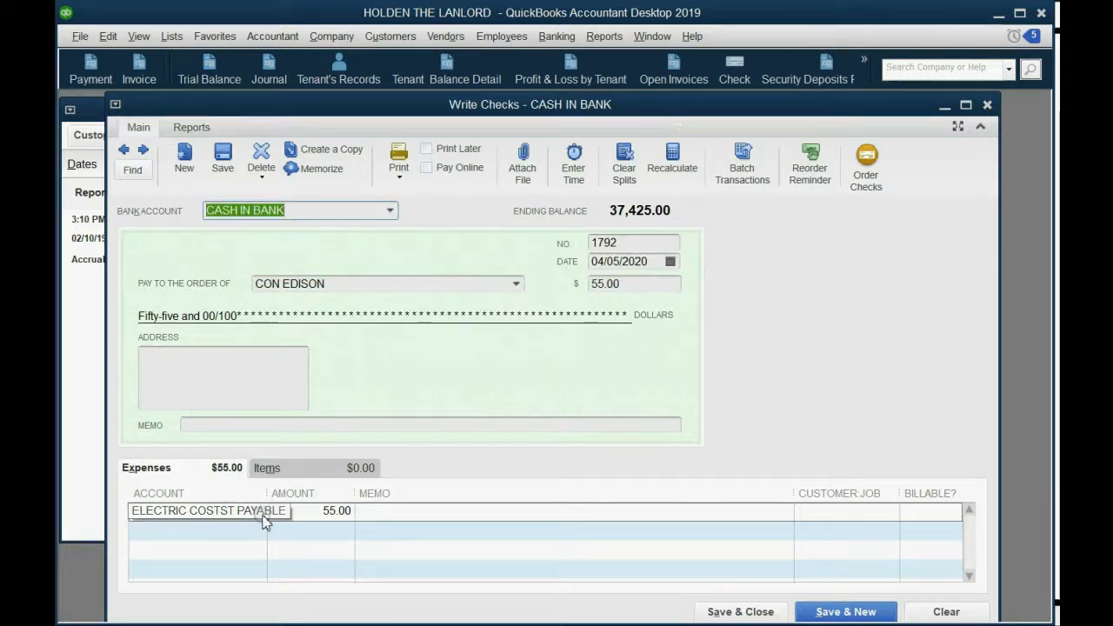
{"action": "left_click", "coordinate": [259, 511]}
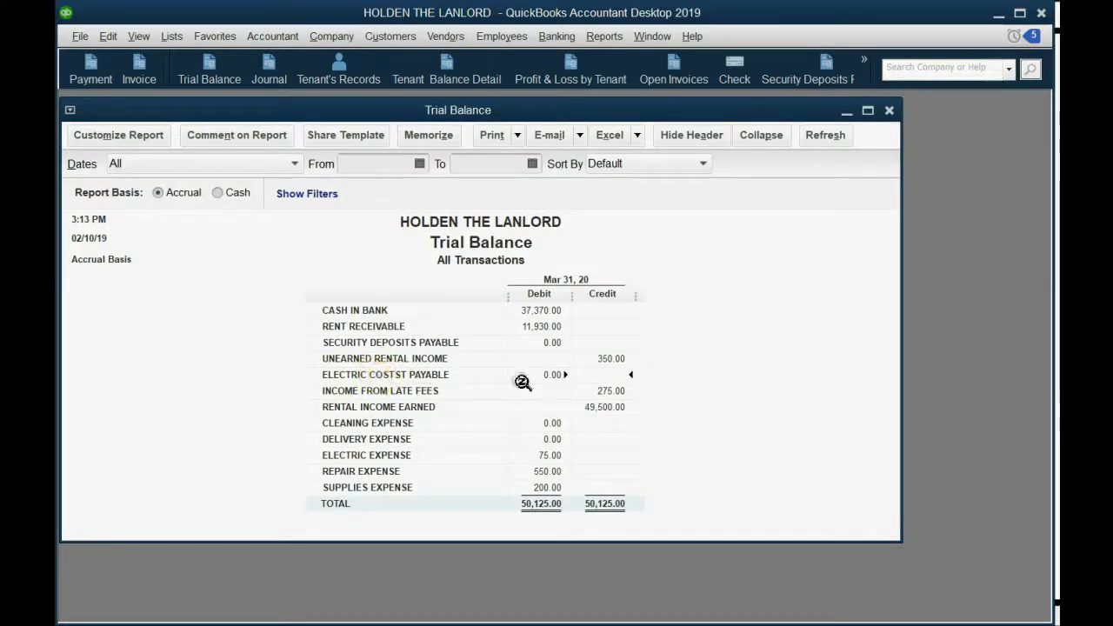
{"action": "mouse_move", "coordinate": [539, 379]}
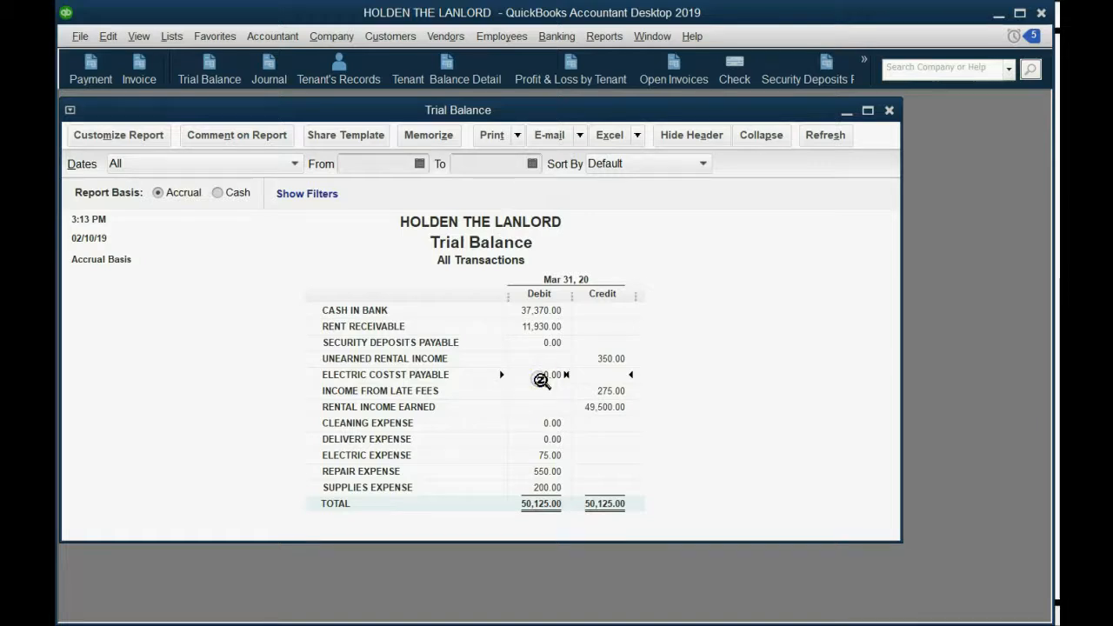